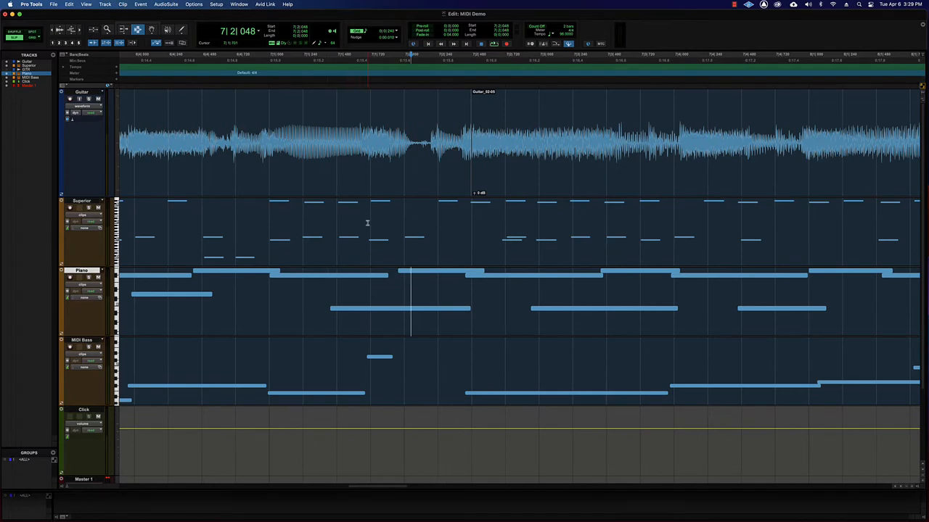
# Step: Split the guitar clip with Cmd+E at the point where playing resumes after the quiet passage
pyautogui.press('cmd+]')
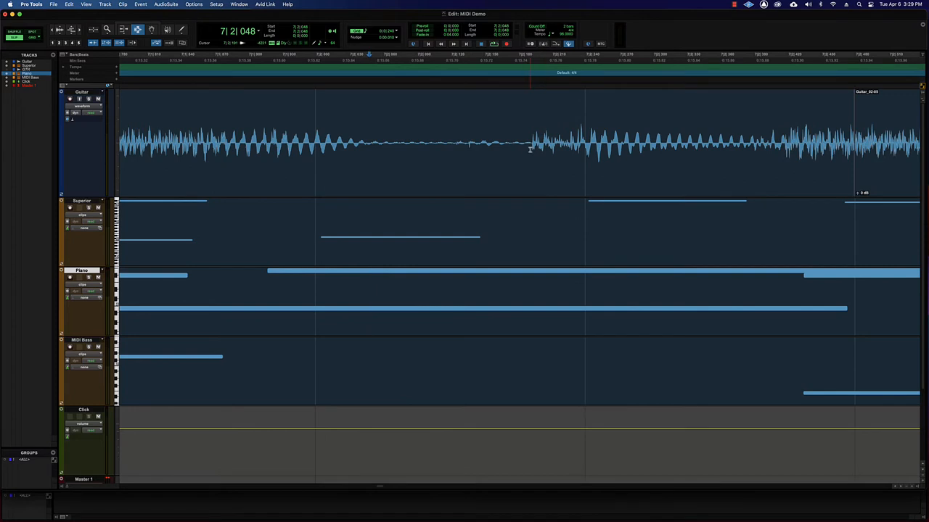
pyautogui.moveTo(530, 143); pyautogui.dragTo(795, 143)
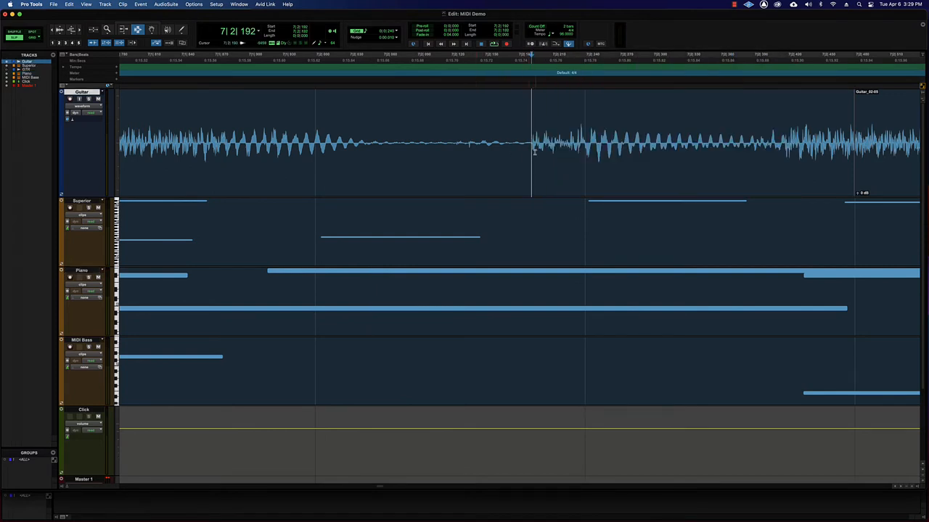
pyautogui.moveTo(531, 142); pyautogui.dragTo(575, 142)
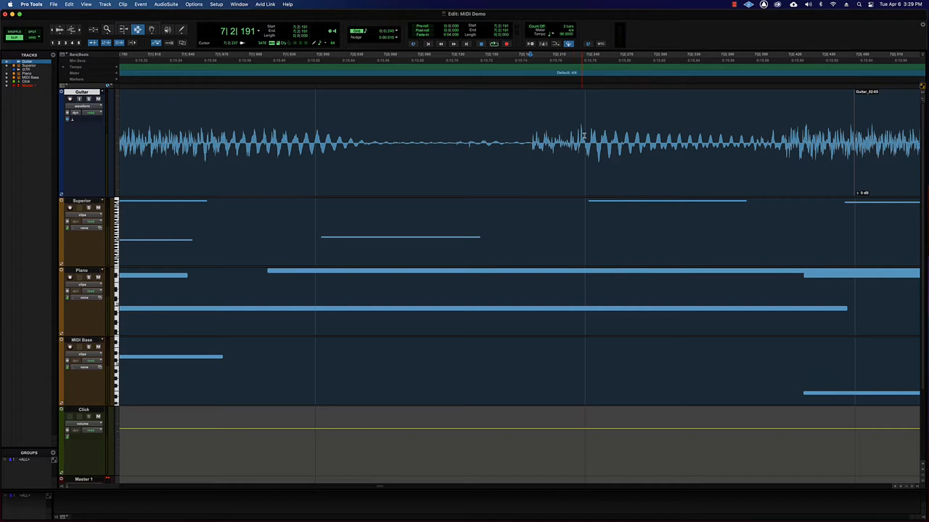
pyautogui.click(529, 142)
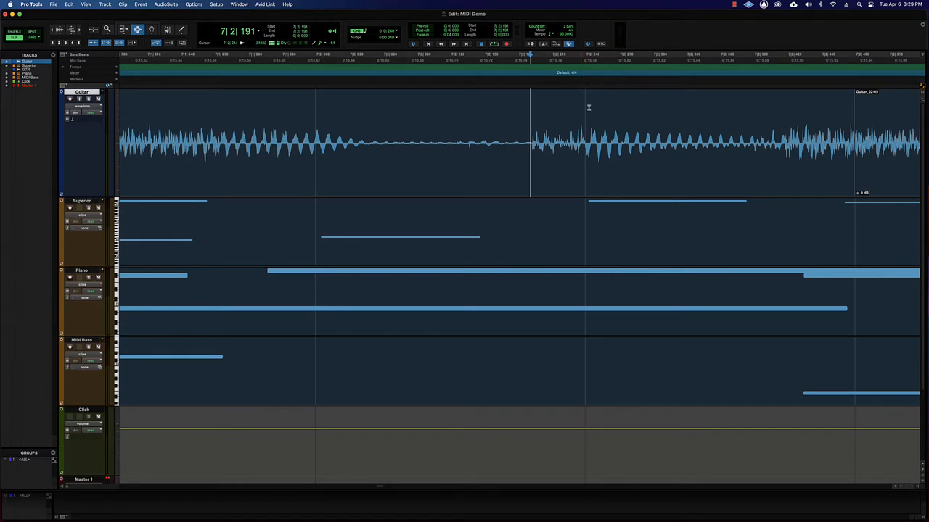
pyautogui.moveTo(531, 142); pyautogui.dragTo(578, 142)
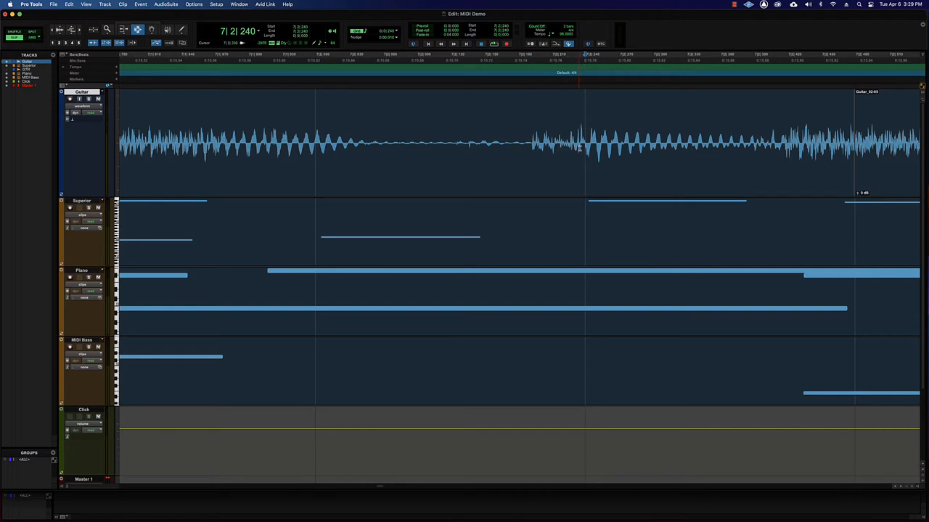
pyautogui.press('cmd+e')
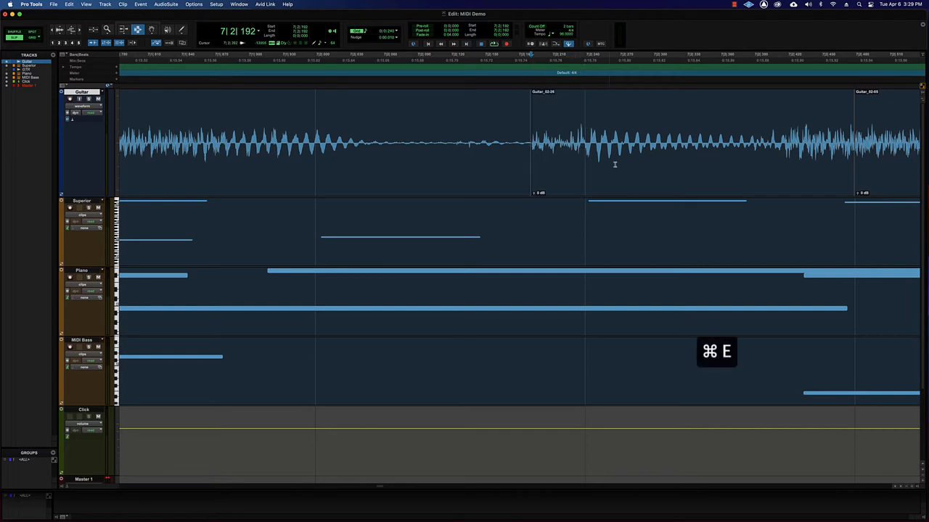
pyautogui.press('cmd+z')
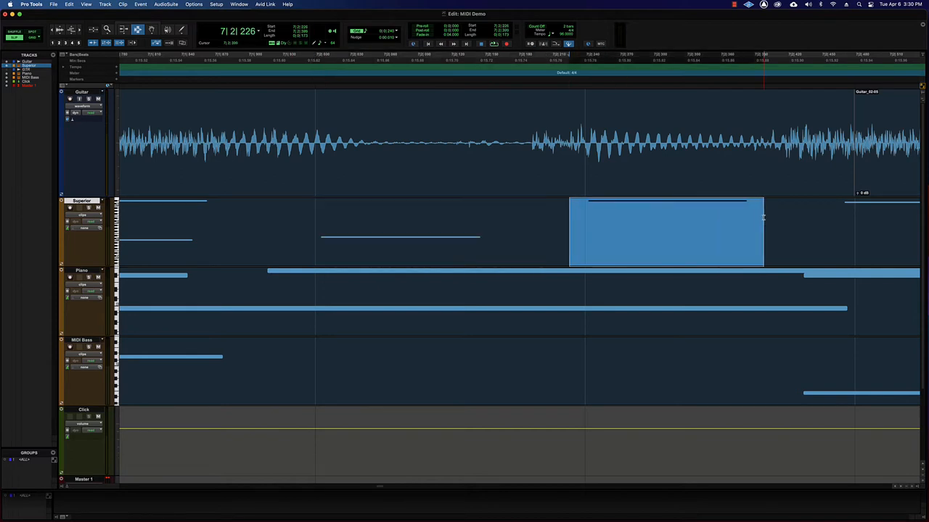
# Step: Enlarge the Superior, Piano and MIDI Bass tracks so their notes show across the opening bars
pyautogui.click(428, 232)
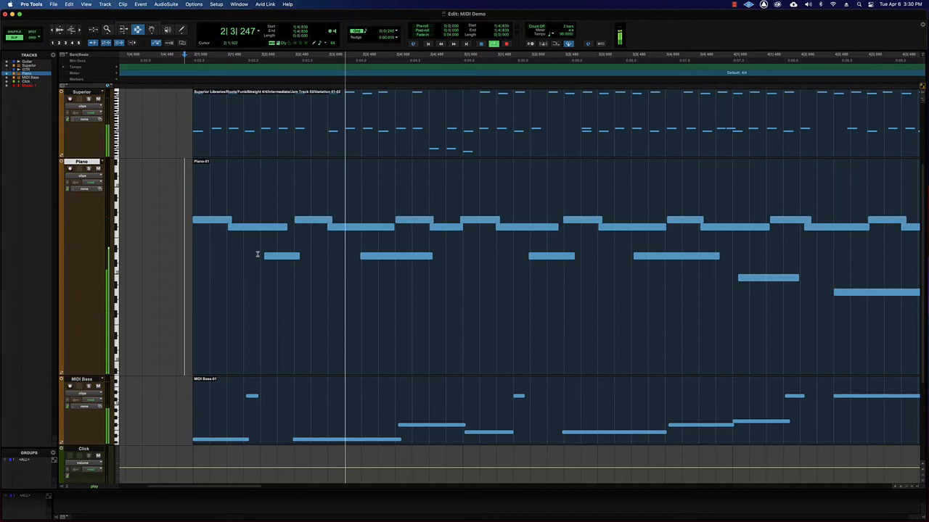
# Step: Toggle the Mix window, then select the MIDI clips from bar 2 through bar 17
pyautogui.press('cmd+=')
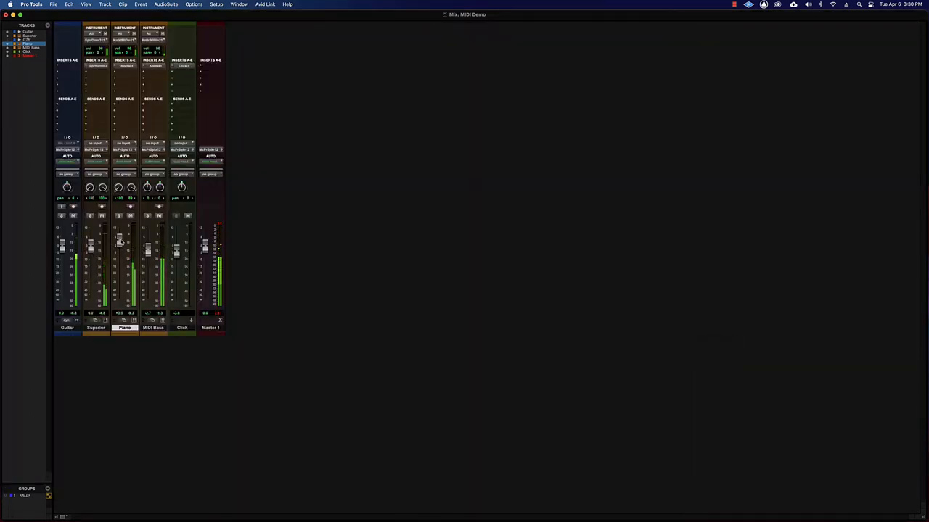
pyautogui.press('cmd+=')
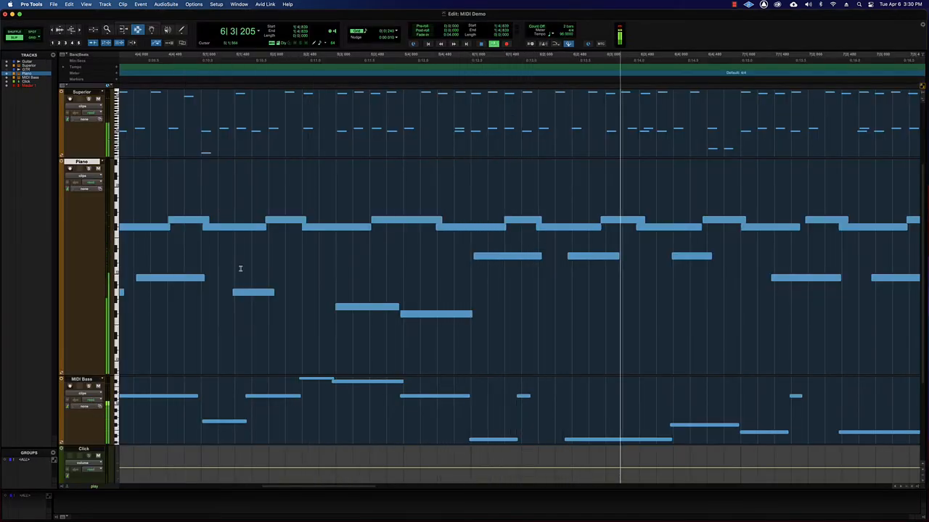
pyautogui.press('cmd+[')
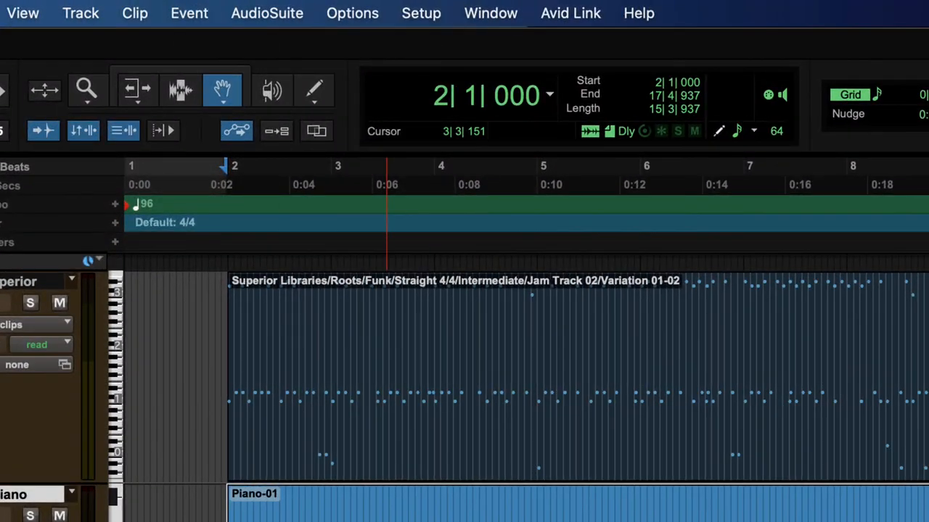
# Step: Bring up Event Operations Quantize for the selected MIDI notes
pyautogui.click(188, 13)
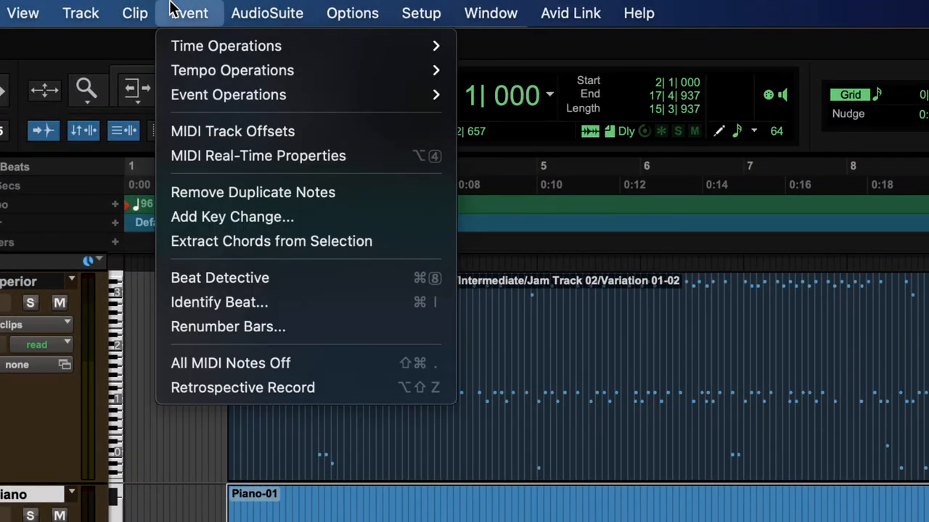
pyautogui.moveTo(229, 94)
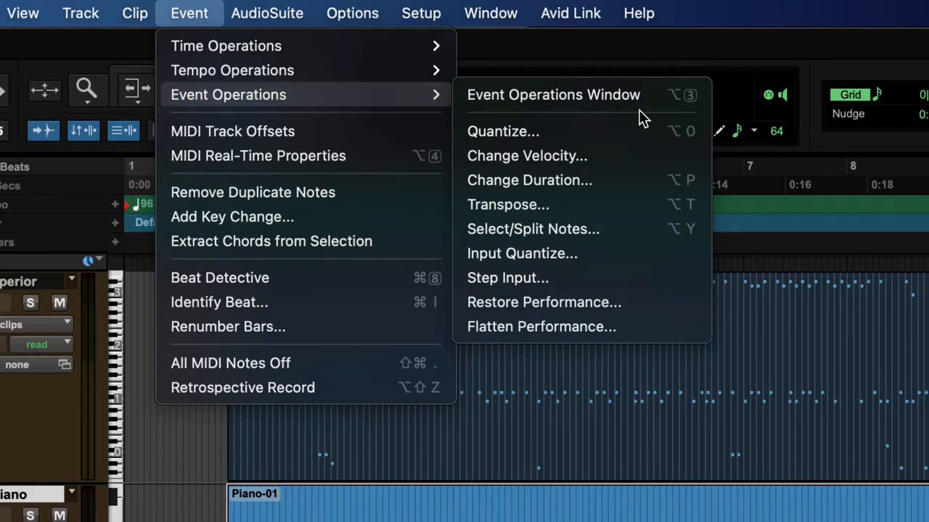
pyautogui.moveTo(573, 130)
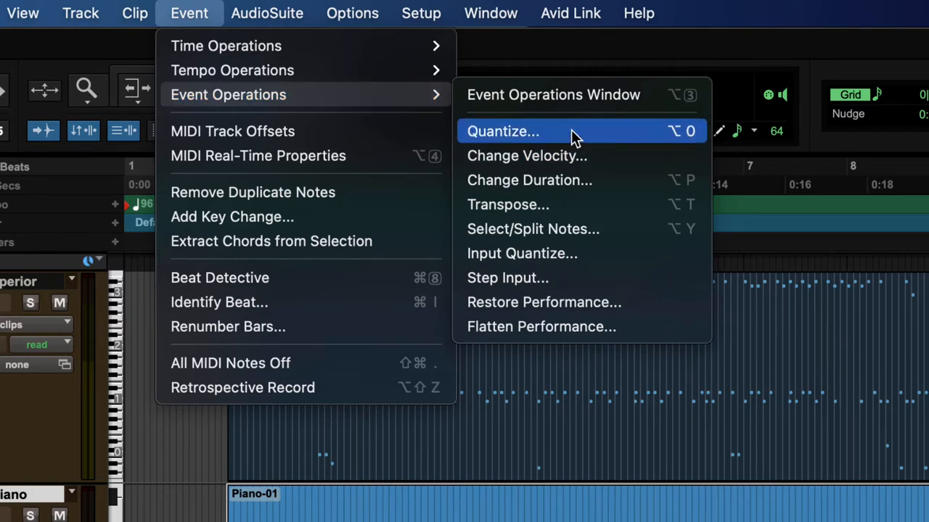
pyautogui.moveTo(554, 253)
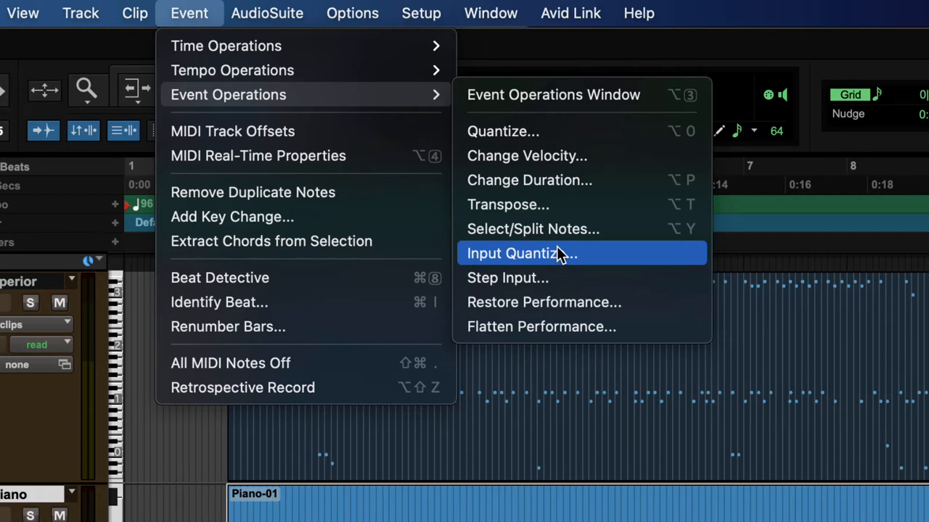
pyautogui.moveTo(524, 258)
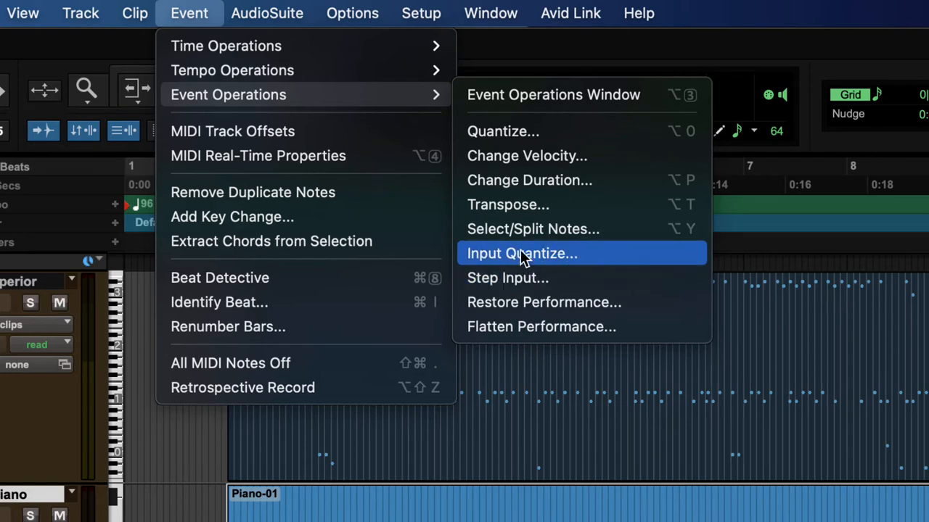
pyautogui.moveTo(617, 258)
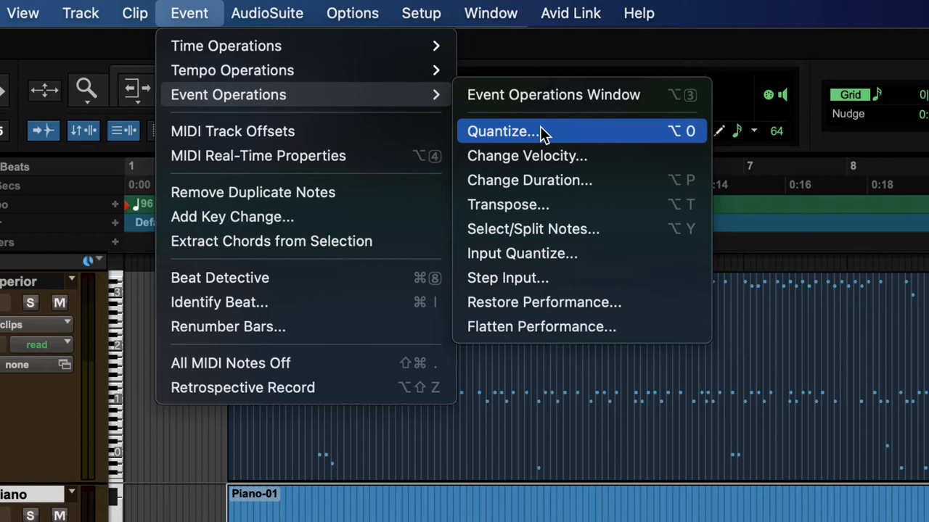
pyautogui.moveTo(521, 253)
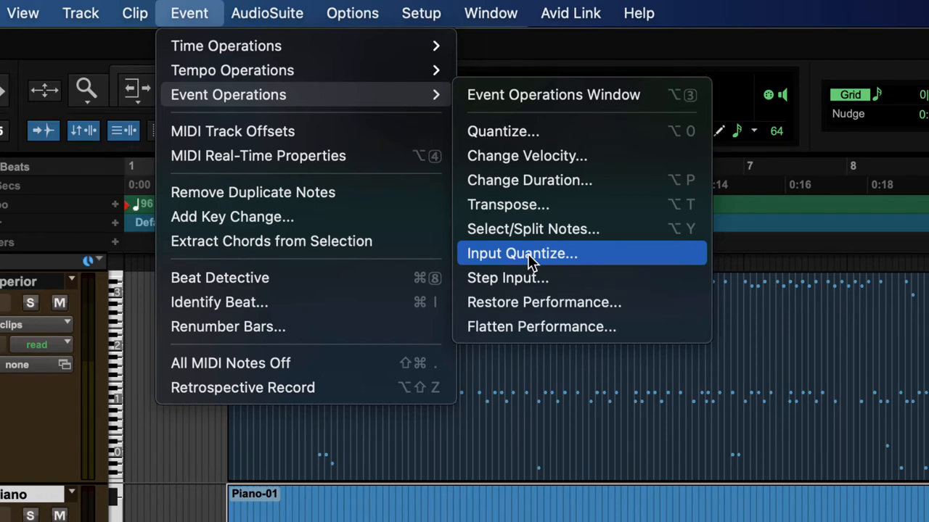
pyautogui.moveTo(529, 130)
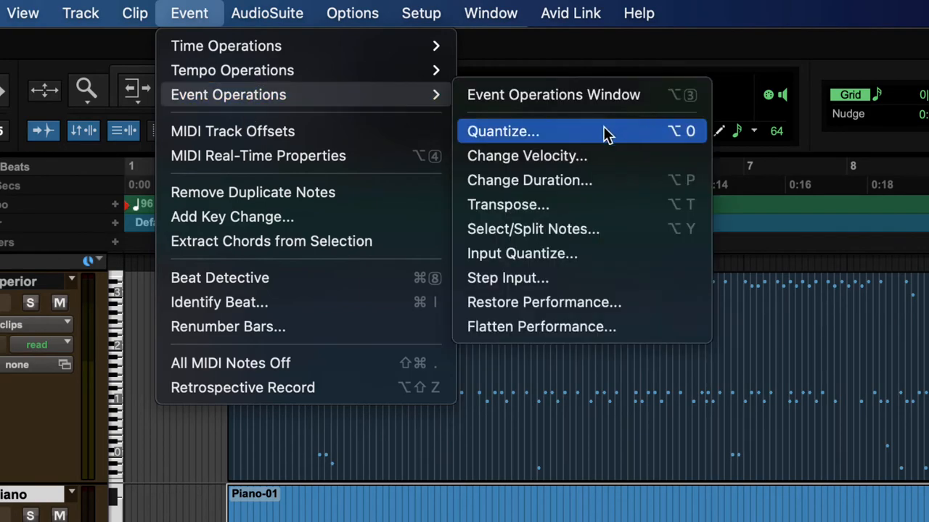
pyautogui.click(502, 131)
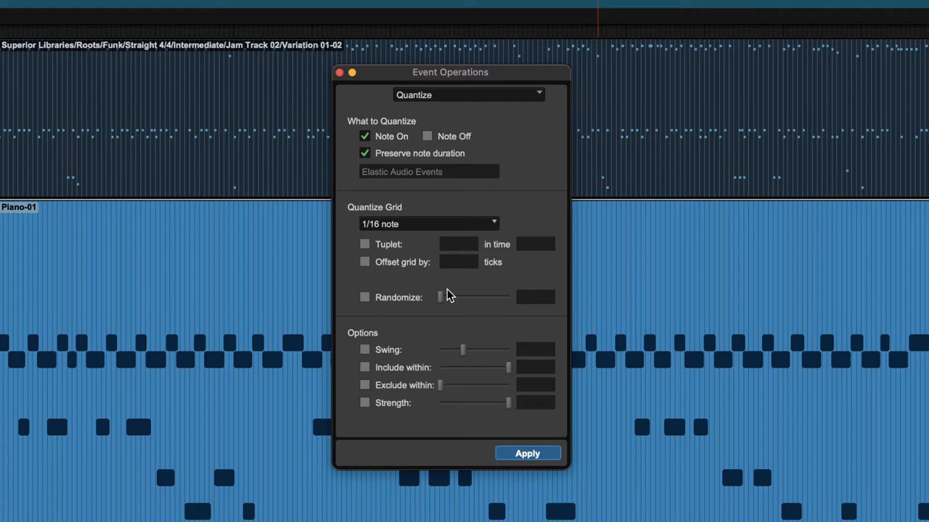
pyautogui.moveTo(449, 72); pyautogui.dragTo(363, 55)
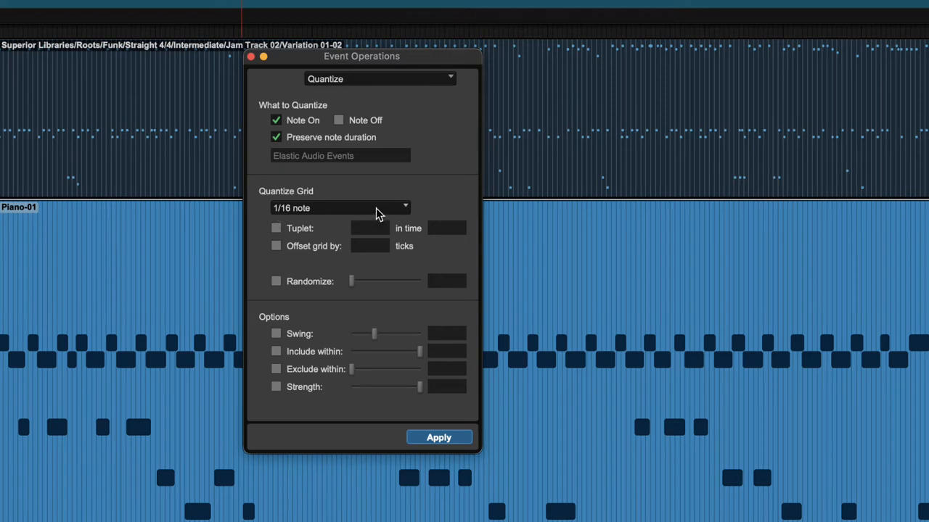
pyautogui.moveTo(9, 274)
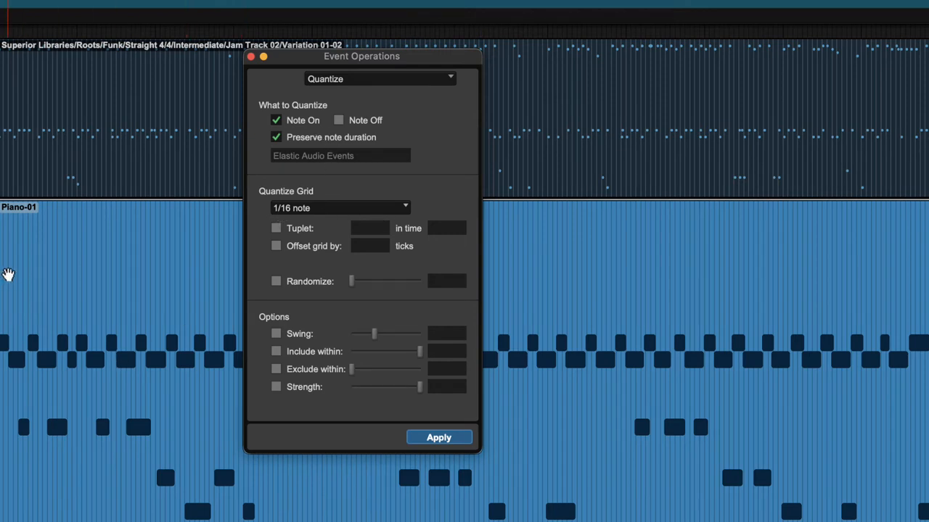
pyautogui.moveTo(409, 244)
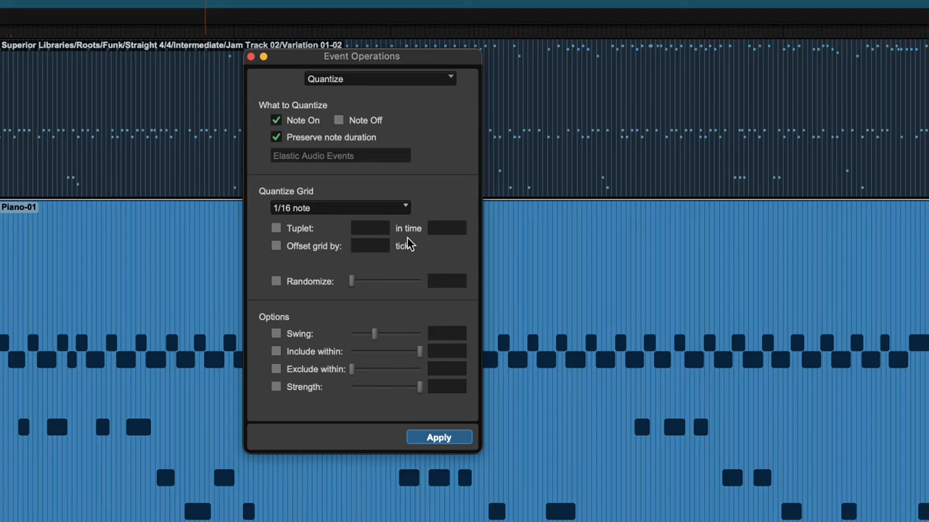
pyautogui.moveTo(341, 229)
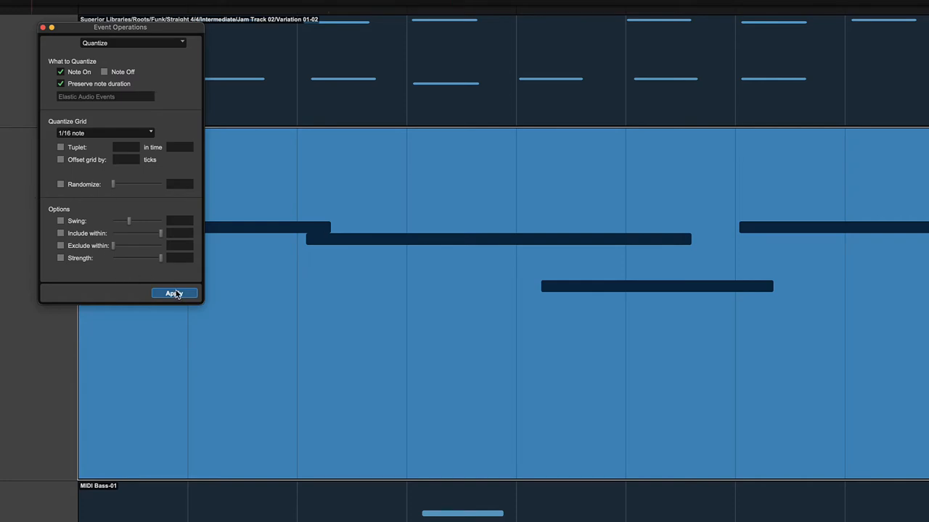
# Step: Apply the 1/16-note quantize so the selected piano notes land on the grid
pyautogui.click(174, 293)
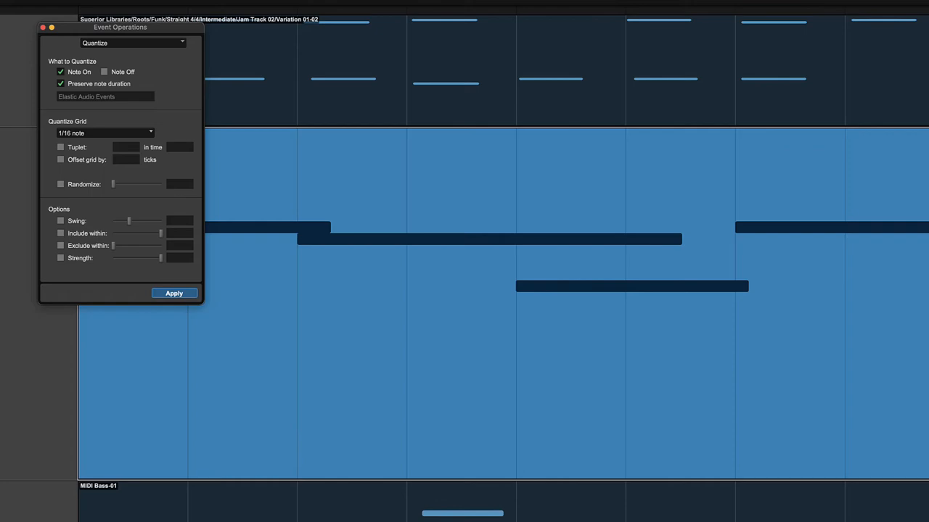
pyautogui.press('cmd+3')
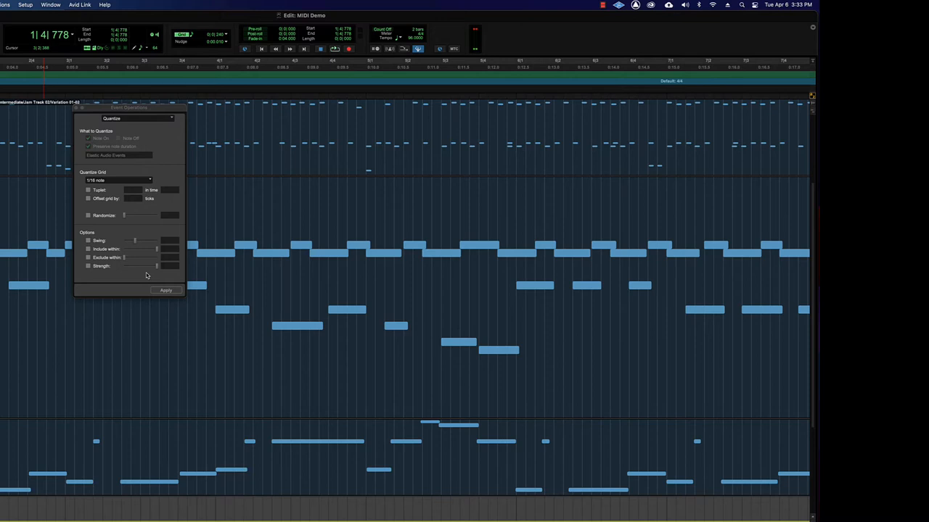
# Step: Return to Quantize with a 1/16-note grid, Note On and Preserve note duration set
pyautogui.press('cmd+z')
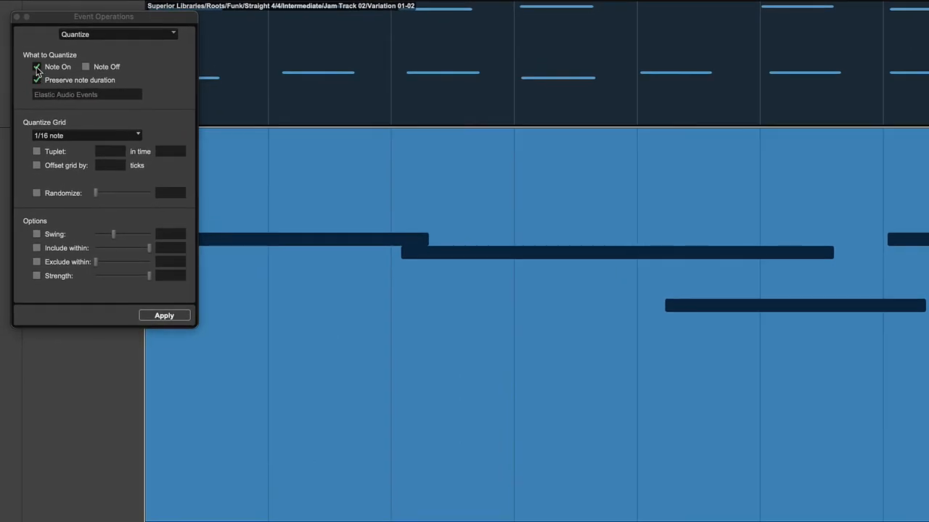
pyautogui.click(36, 67)
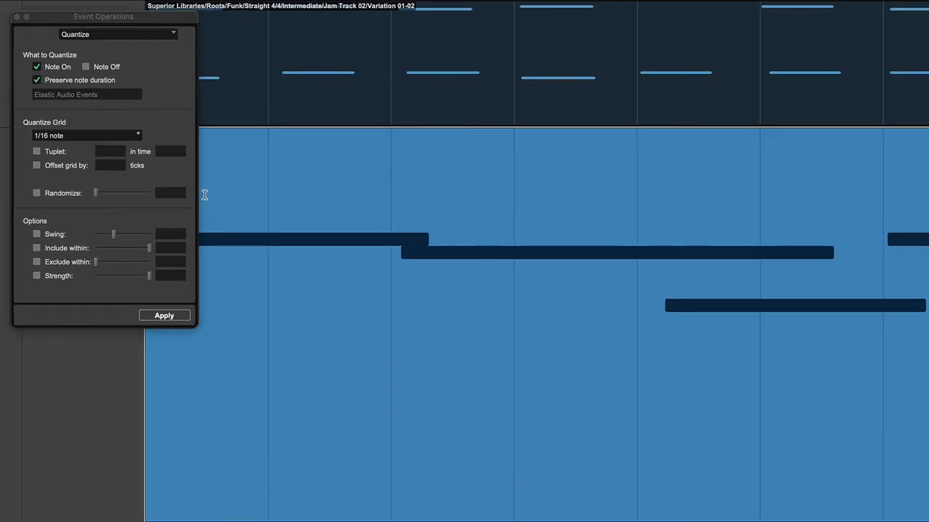
pyautogui.moveTo(386, 257)
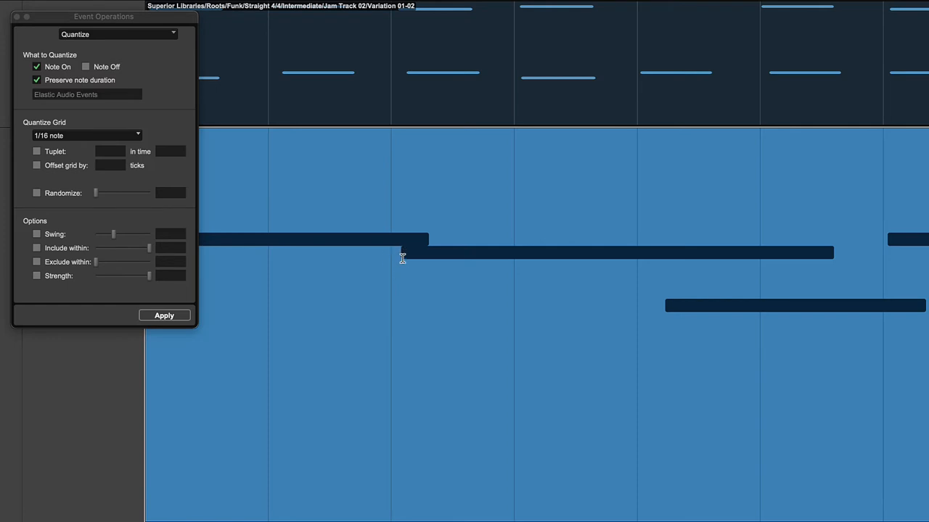
pyautogui.moveTo(390, 261)
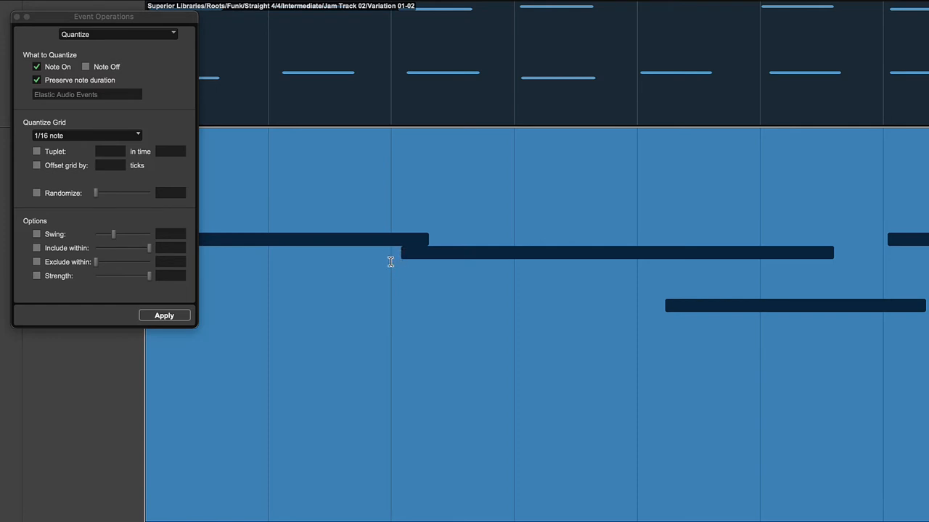
# Step: Enable Note Off and re-quantize so note ends also snap to the 1/16-note grid
pyautogui.click(86, 67)
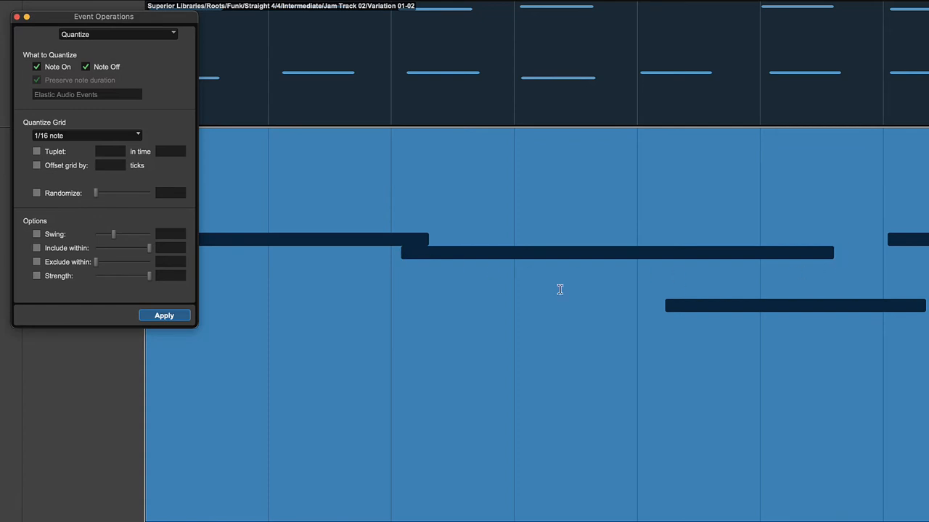
pyautogui.moveTo(569, 308)
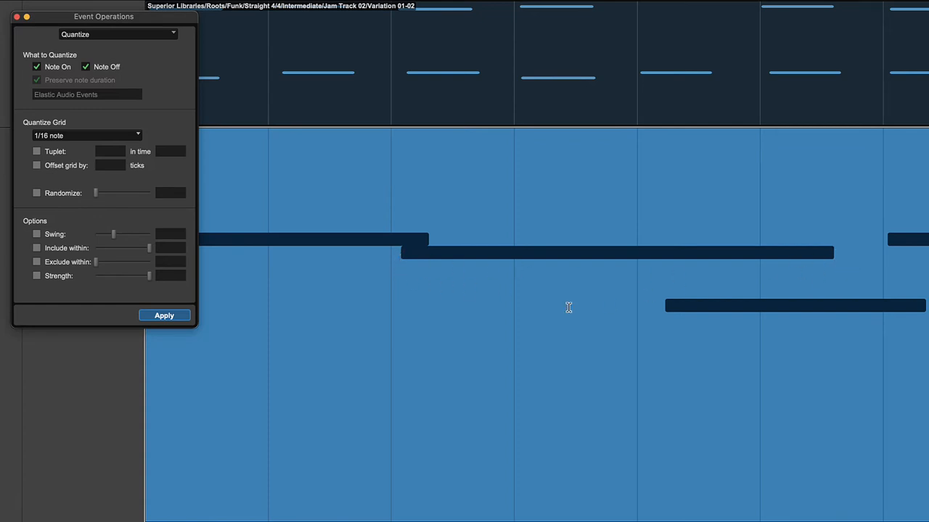
pyautogui.moveTo(398, 273)
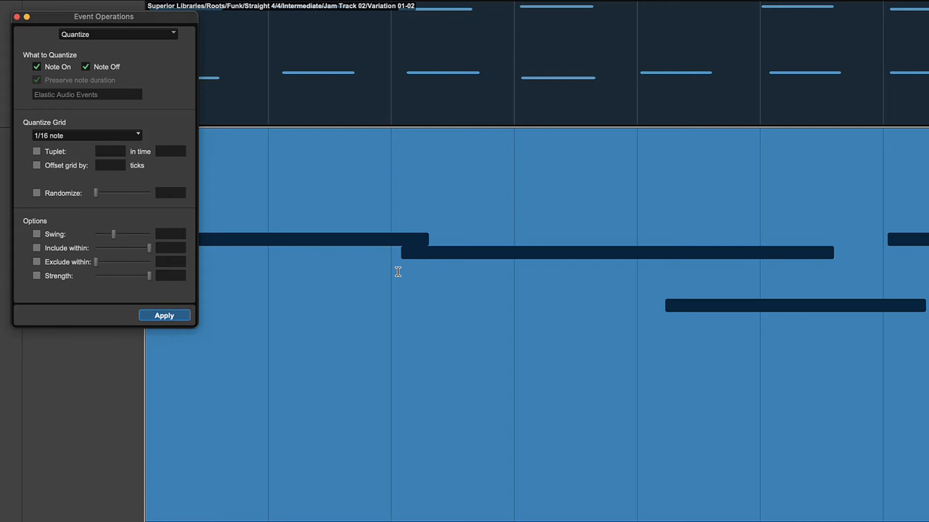
pyautogui.moveTo(363, 275)
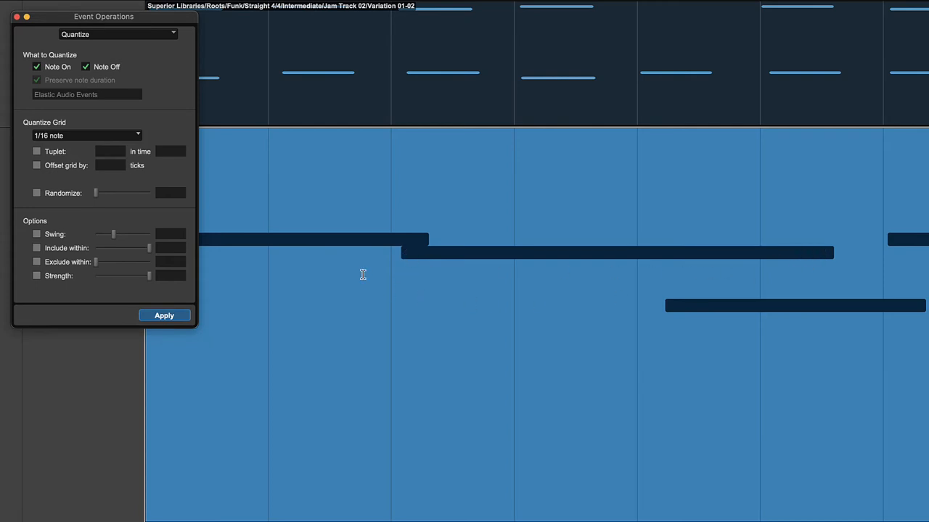
pyautogui.moveTo(436, 274)
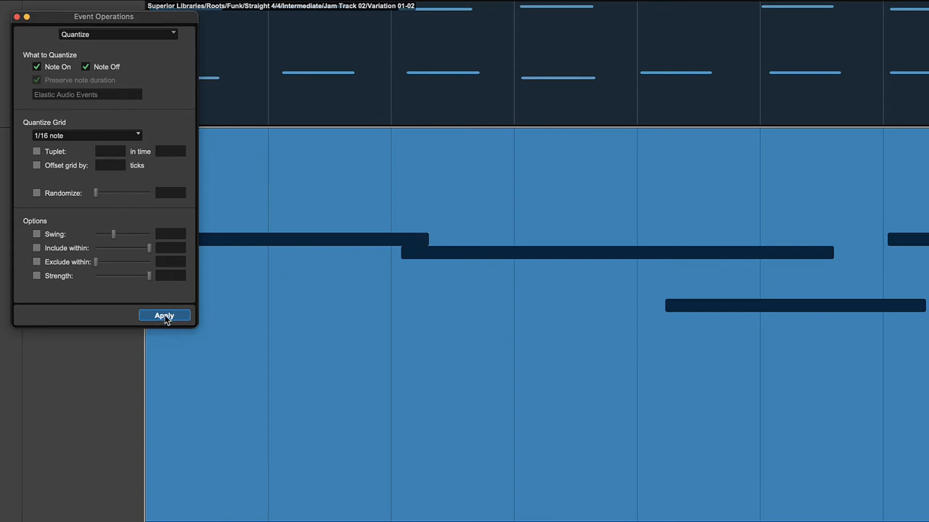
pyautogui.click(164, 315)
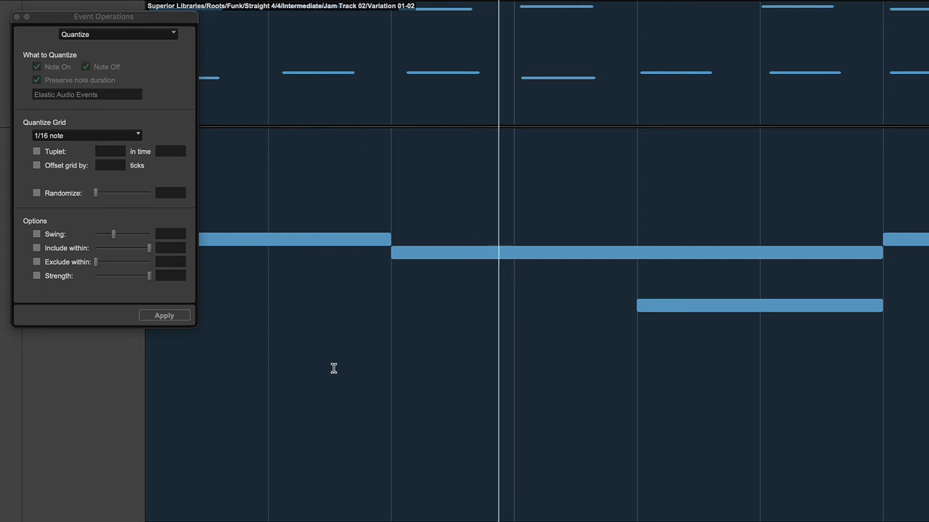
# Step: Select all the piano notes and turn off Note Off and Preserve note duration
pyautogui.press('cmd+[')
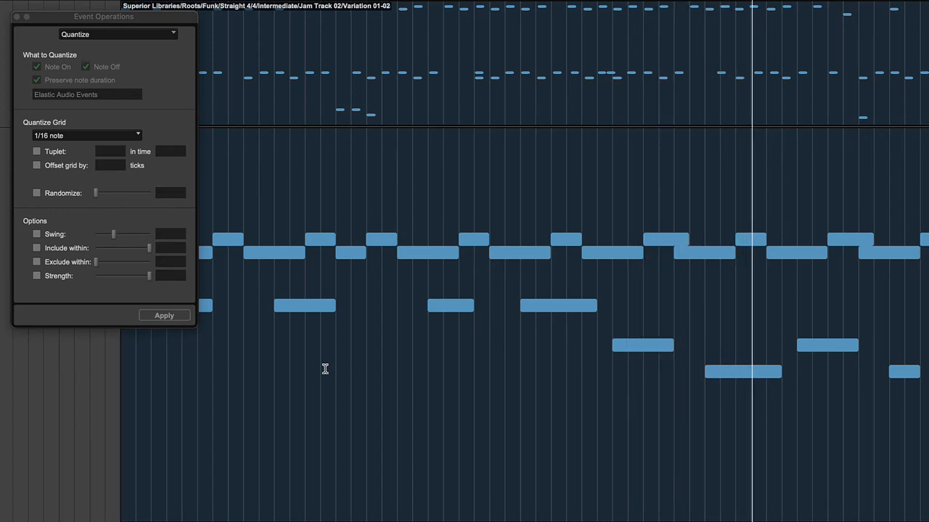
pyautogui.press('cmd+z')
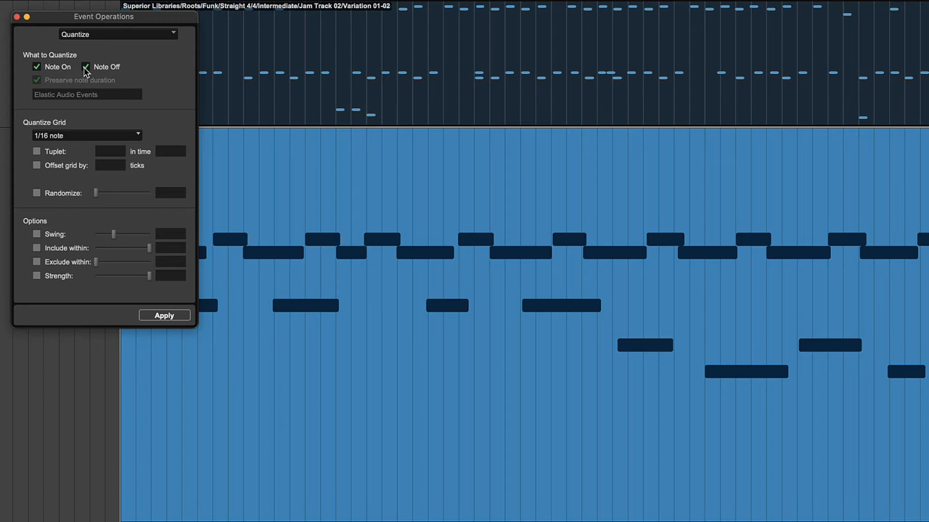
pyautogui.click(86, 67)
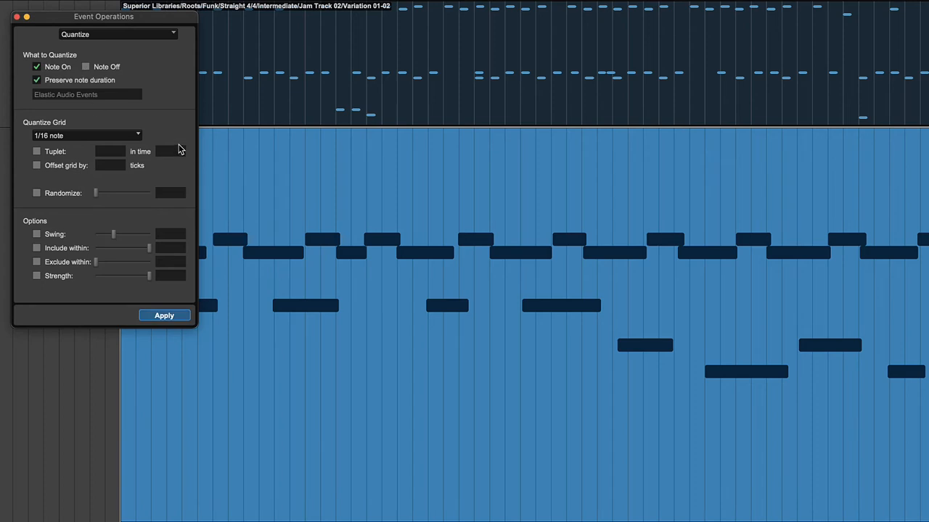
pyautogui.moveTo(85, 101)
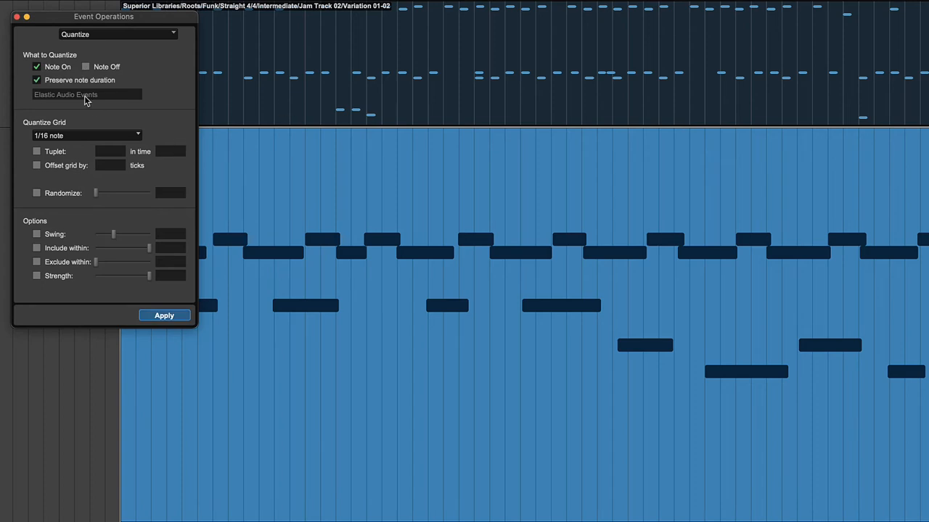
pyautogui.click(38, 79)
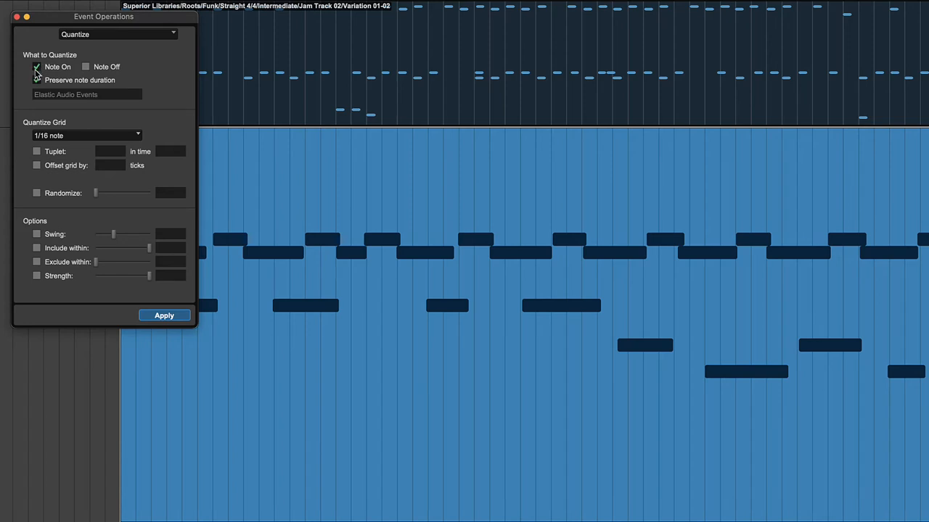
pyautogui.click(36, 80)
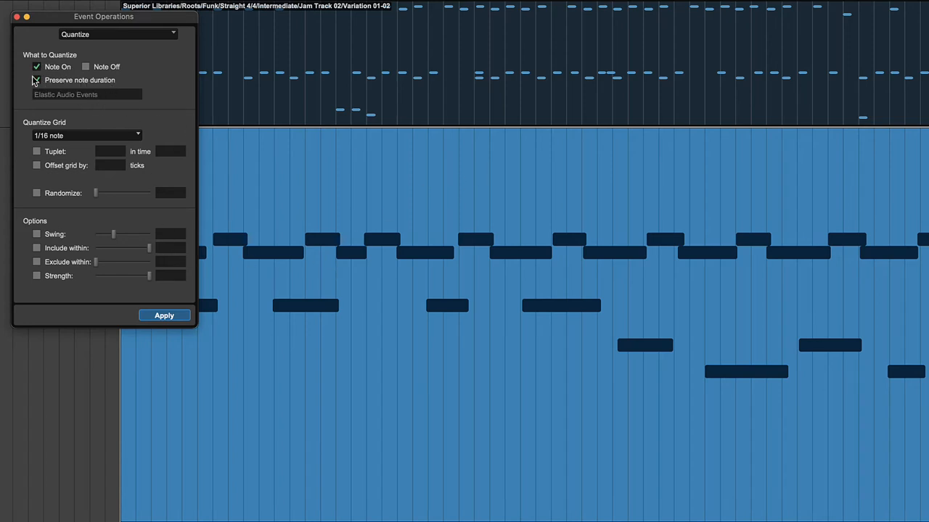
pyautogui.click(36, 80)
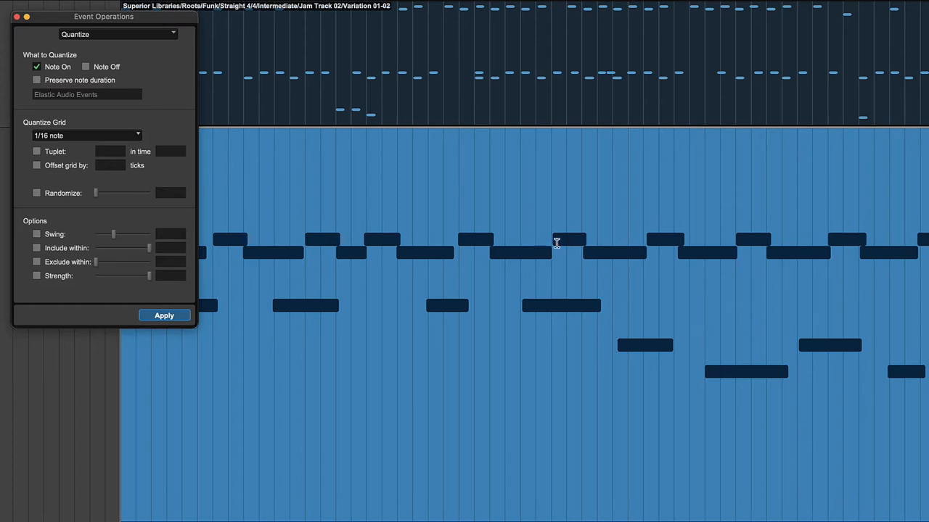
pyautogui.moveTo(212, 338)
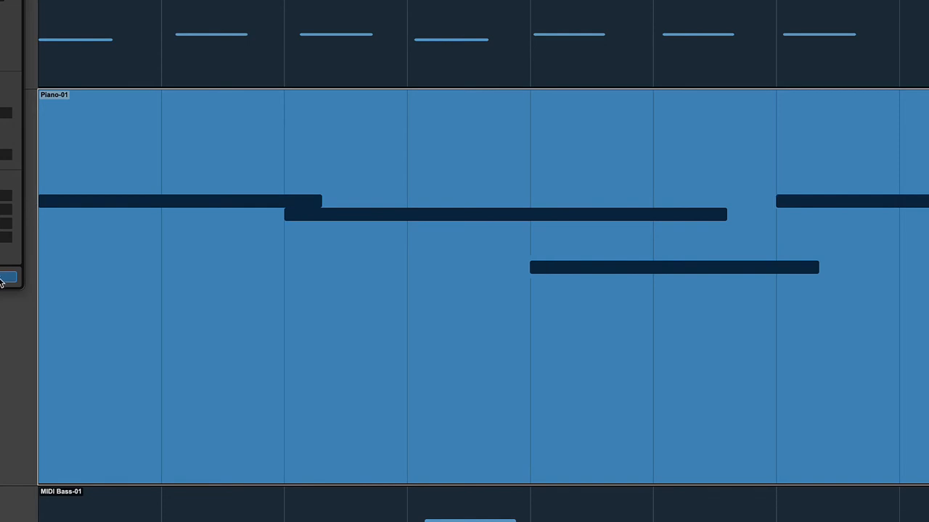
pyautogui.moveTo(801, 250)
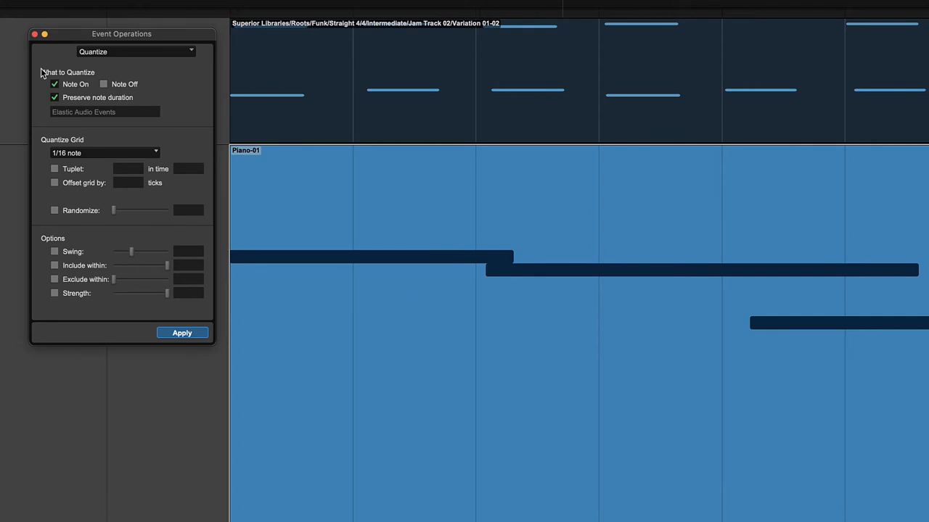
# Step: Toggle Note On and Note Off, ending with Note On and Preserve note duration checked
pyautogui.click(104, 84)
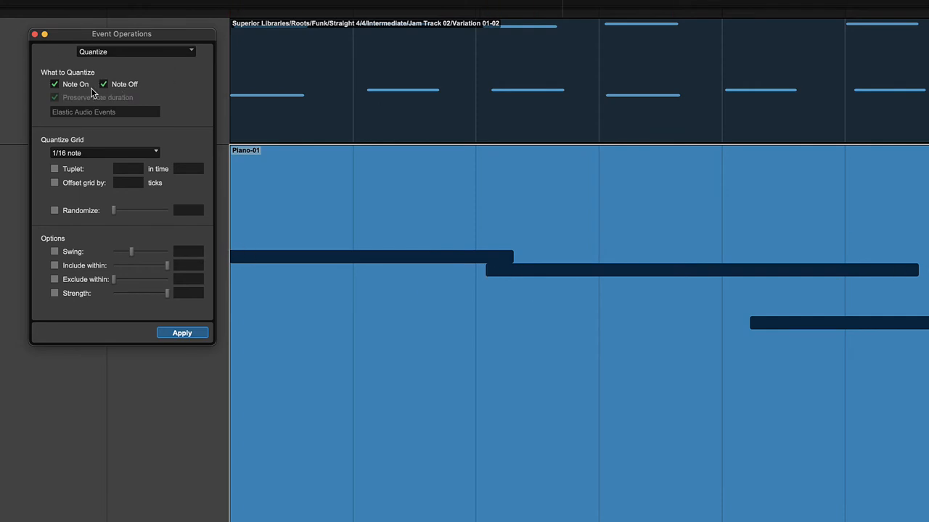
pyautogui.click(55, 84)
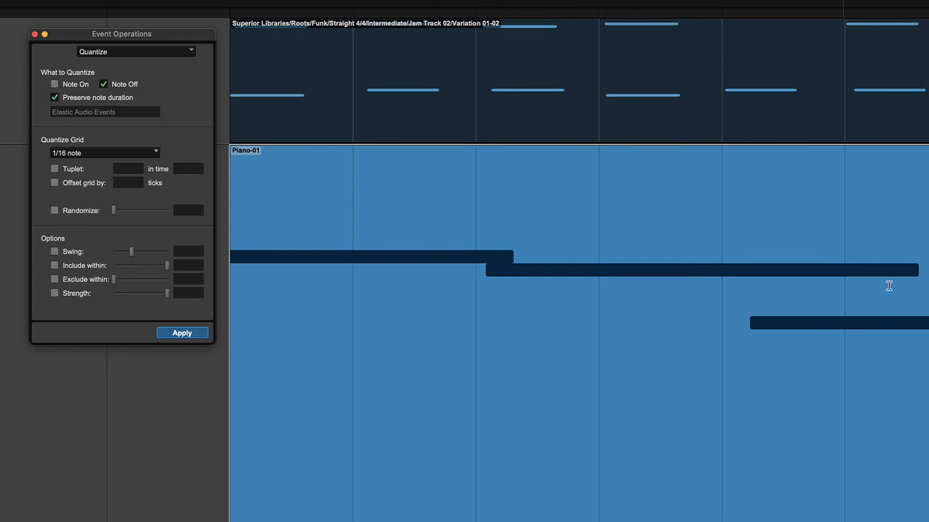
pyautogui.click(103, 83)
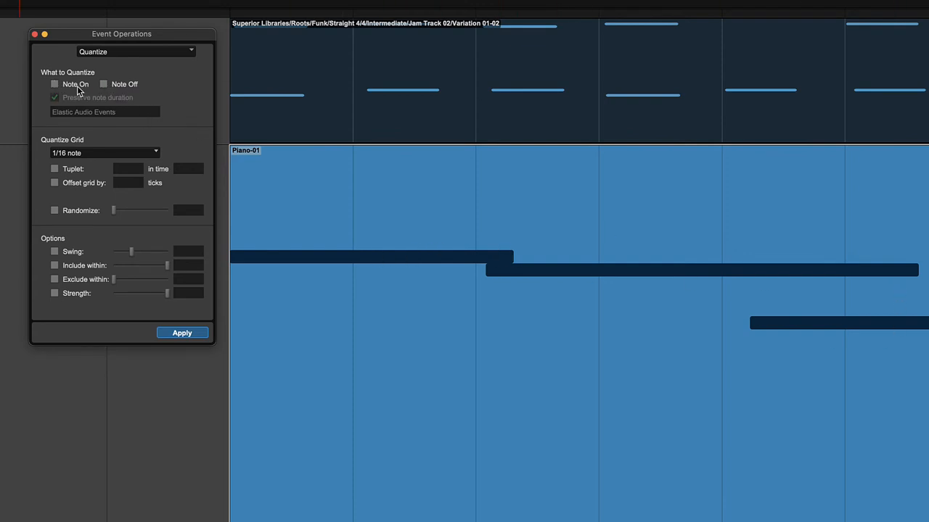
pyautogui.click(55, 84)
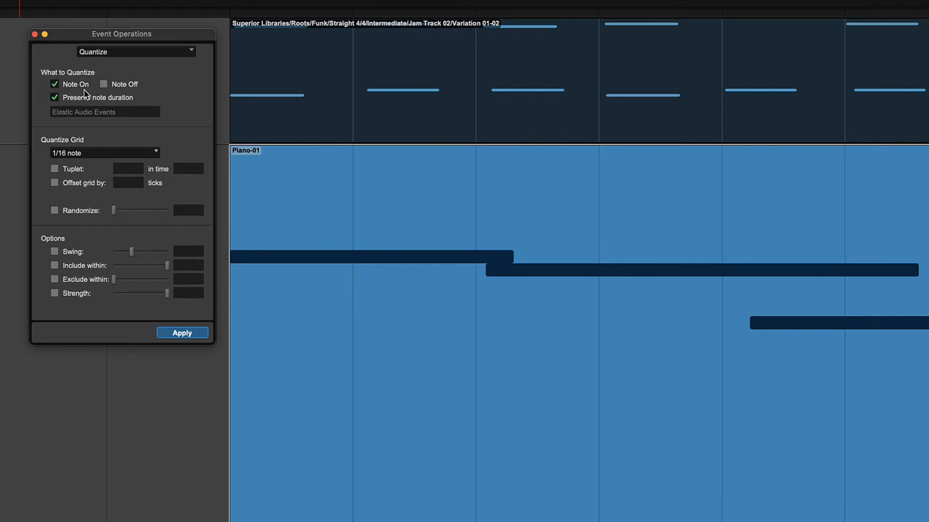
pyautogui.moveTo(144, 106)
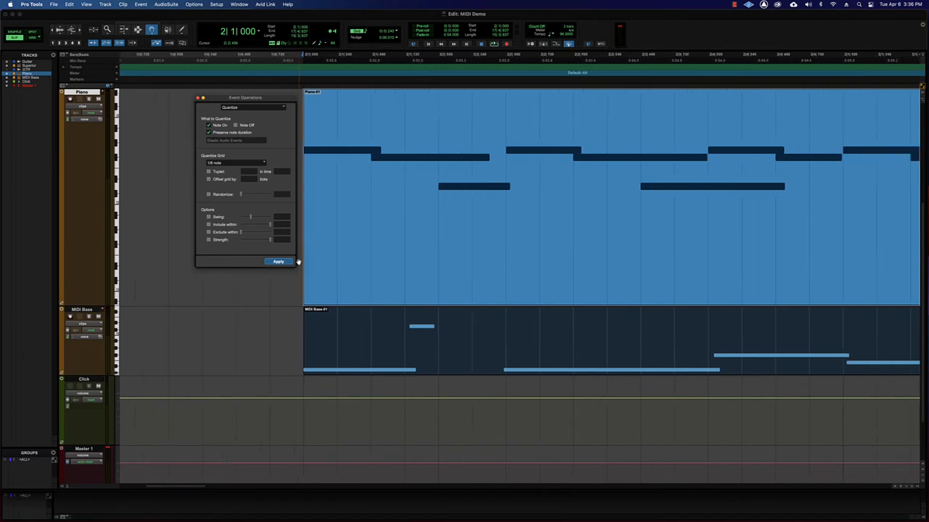
# Step: Apply the start-only 1/16-note quantize across the wider piano clip
pyautogui.click(264, 162)
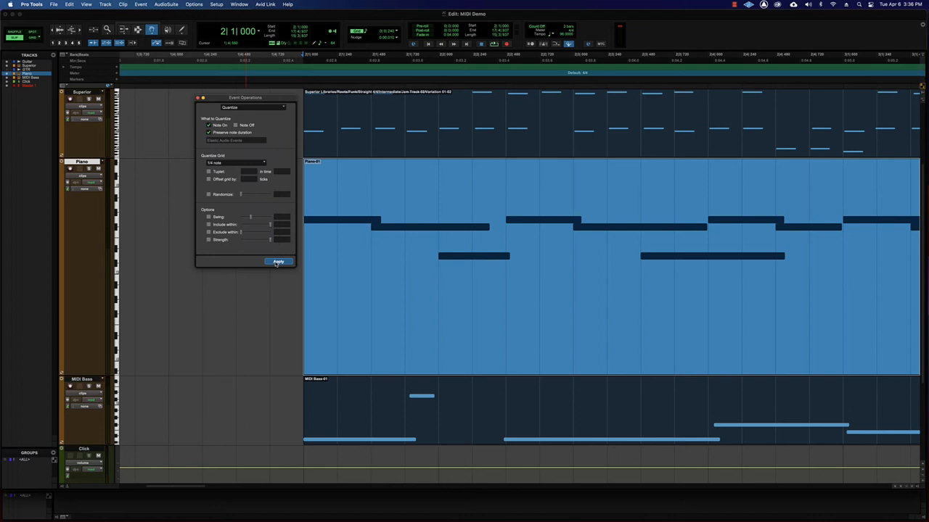
pyautogui.click(279, 261)
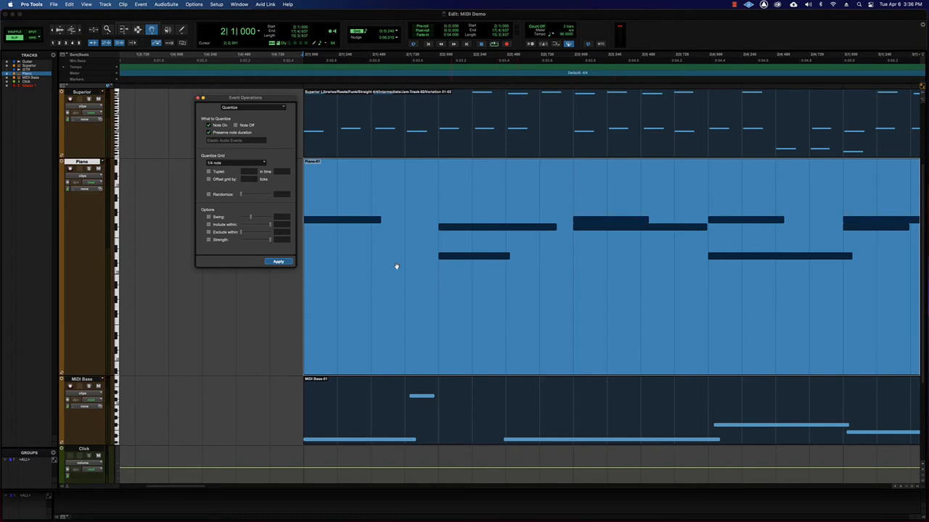
pyautogui.moveTo(615, 245)
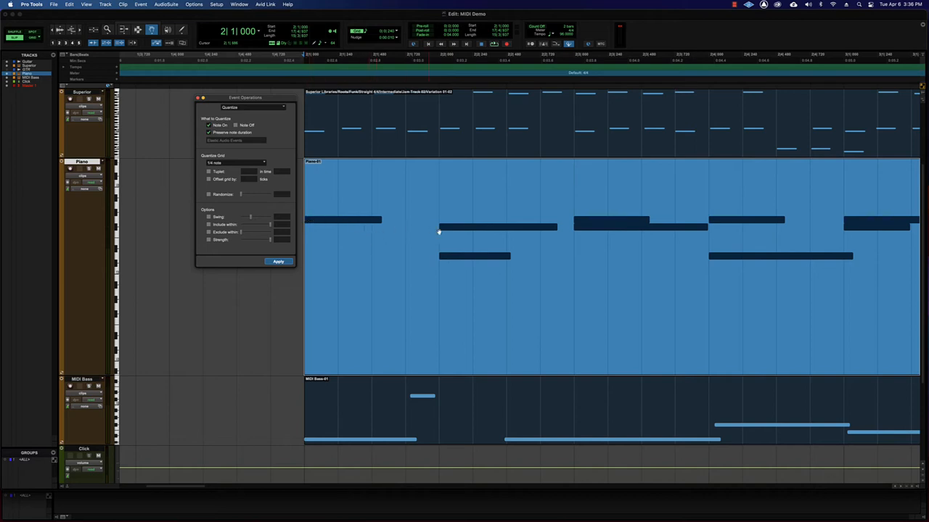
pyautogui.moveTo(632, 282)
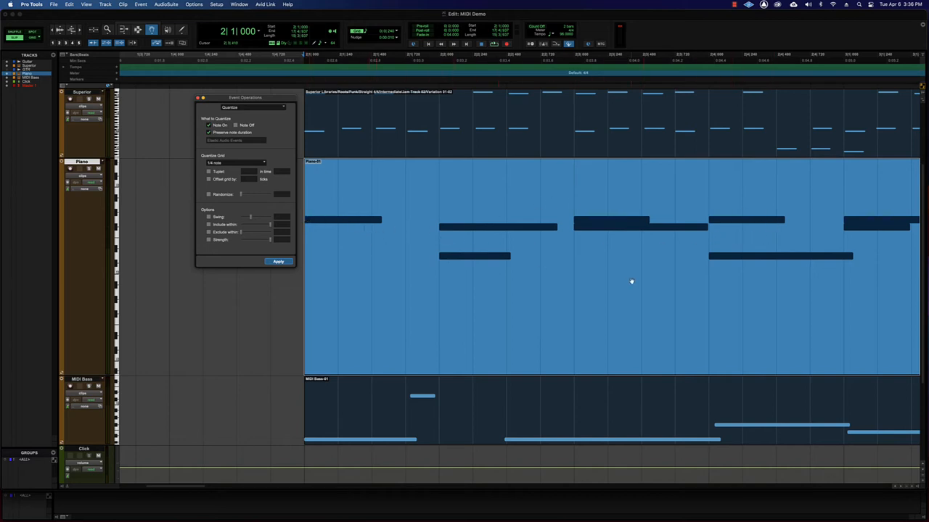
pyautogui.moveTo(587, 227)
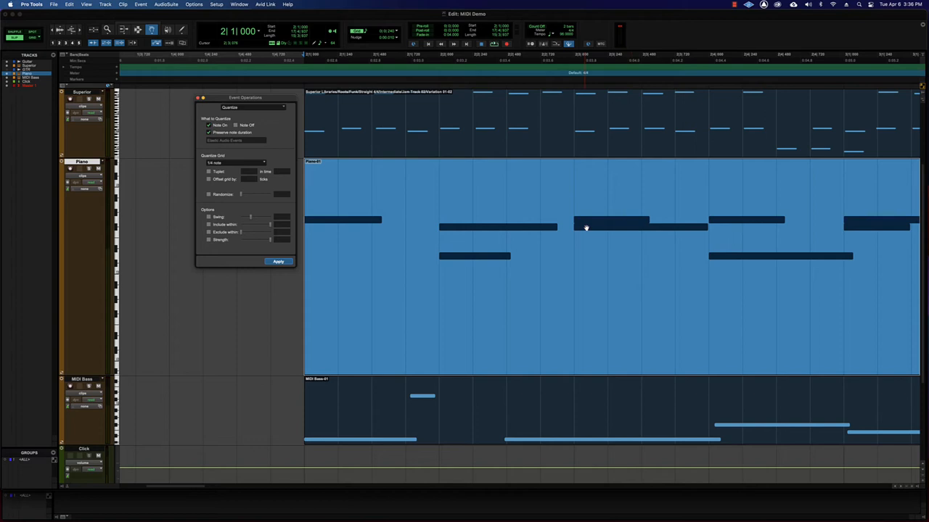
# Step: Undo the quantize so the piano notes return to their original timing
pyautogui.press('cmd+z')
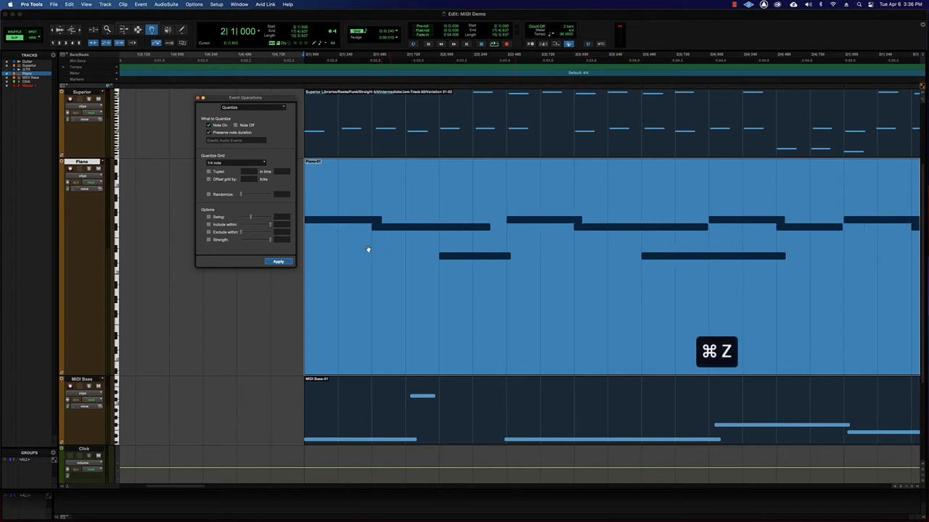
pyautogui.press('cmd+z')
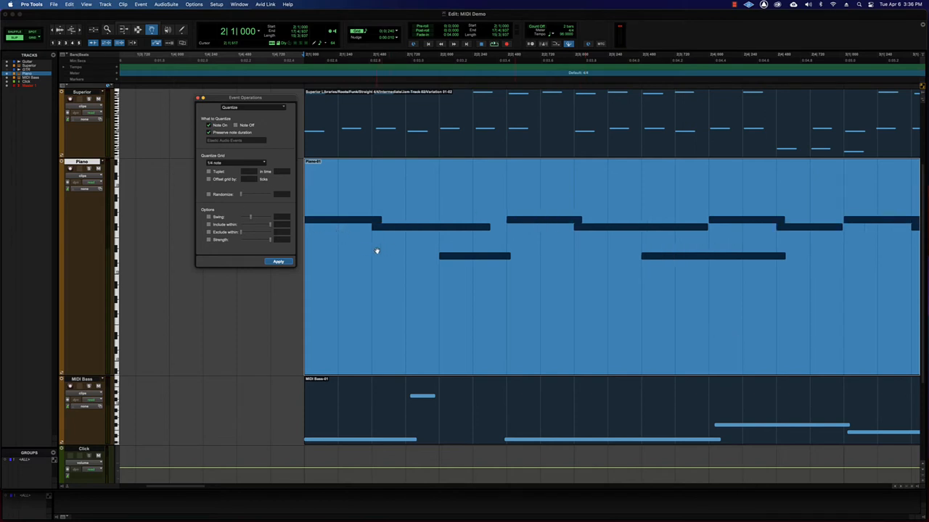
pyautogui.moveTo(395, 241)
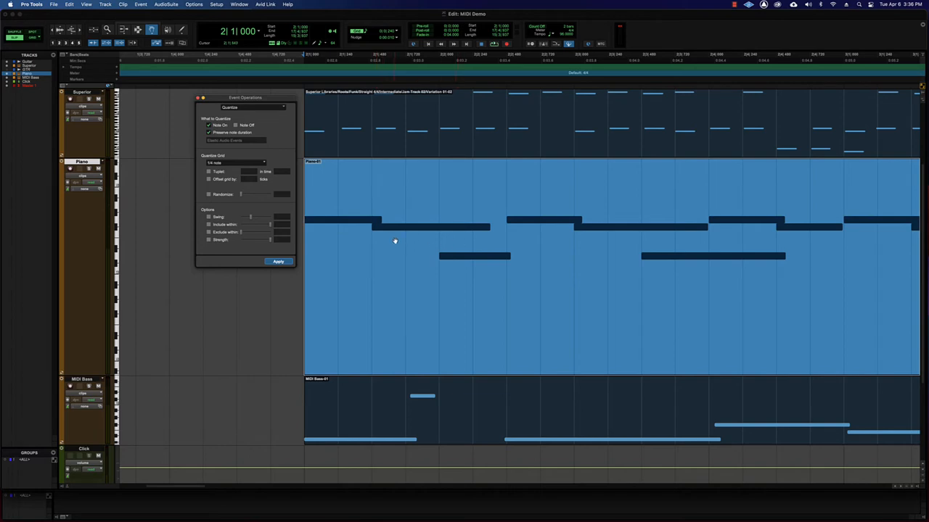
pyautogui.press('cmd+z')
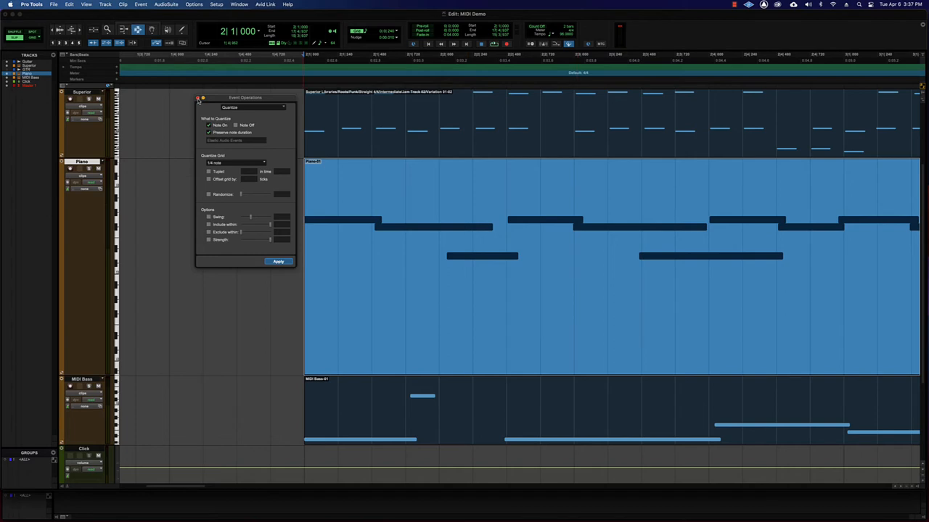
pyautogui.click(197, 99)
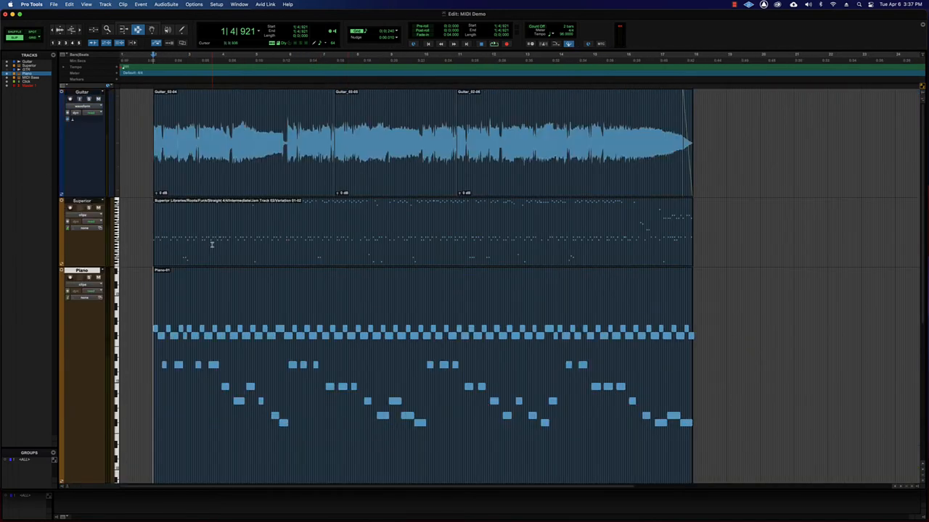
# Step: Zoom in on the Guitar track and separate the recording into short individual clips
pyautogui.press('cmd+]')
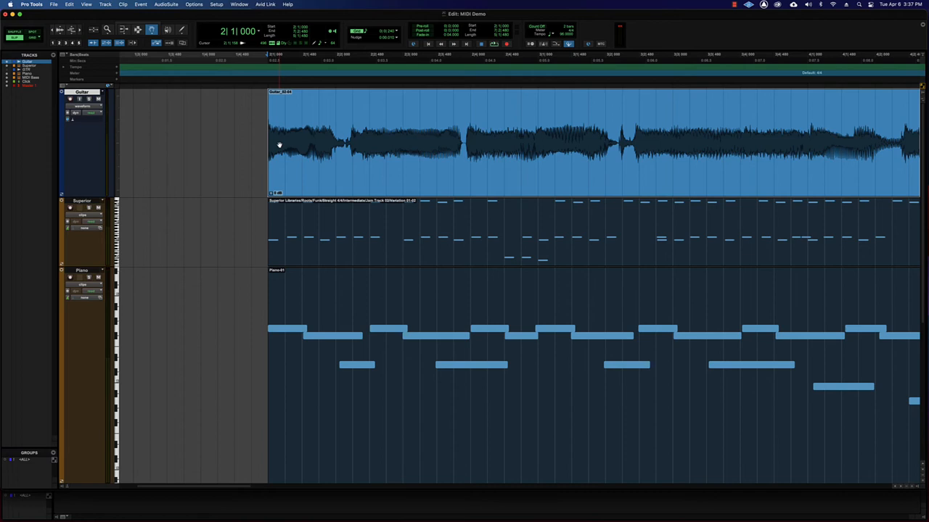
pyautogui.moveTo(269, 163)
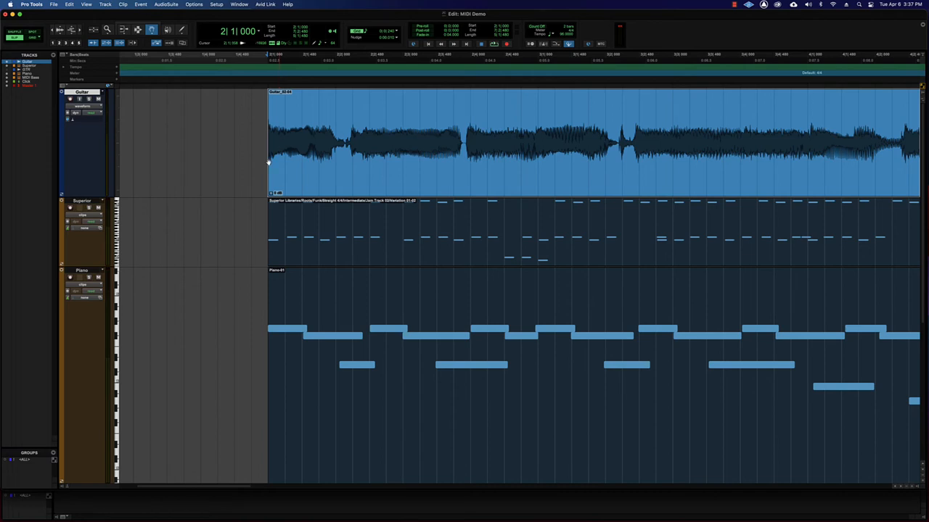
pyautogui.press('cmd+3')
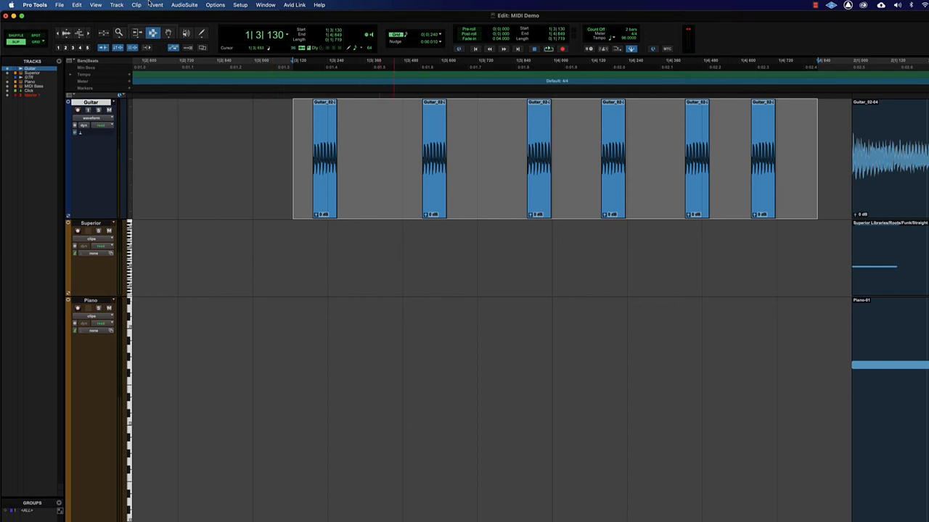
# Step: Quantize the guitar audio clips to a 1/8-note grid via Event Operations Quantize and apply
pyautogui.click(155, 6)
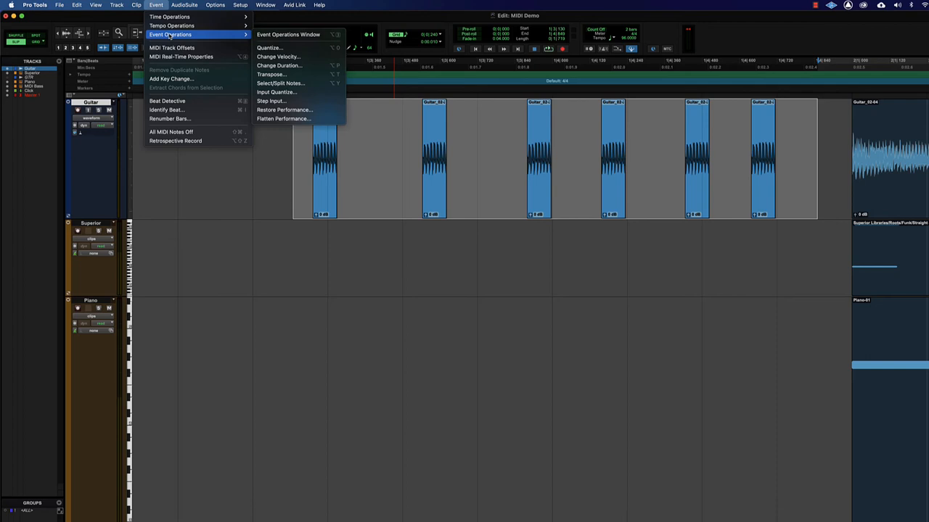
pyautogui.click(270, 47)
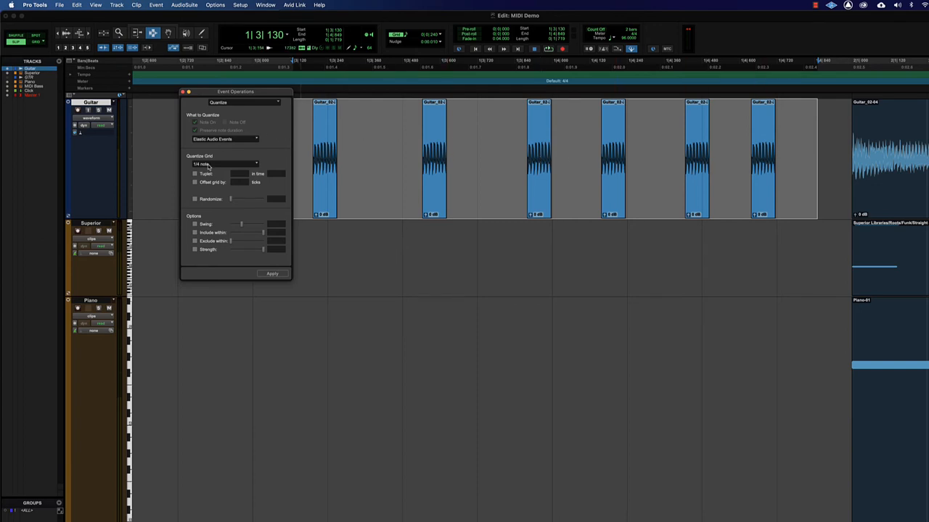
pyautogui.click(225, 164)
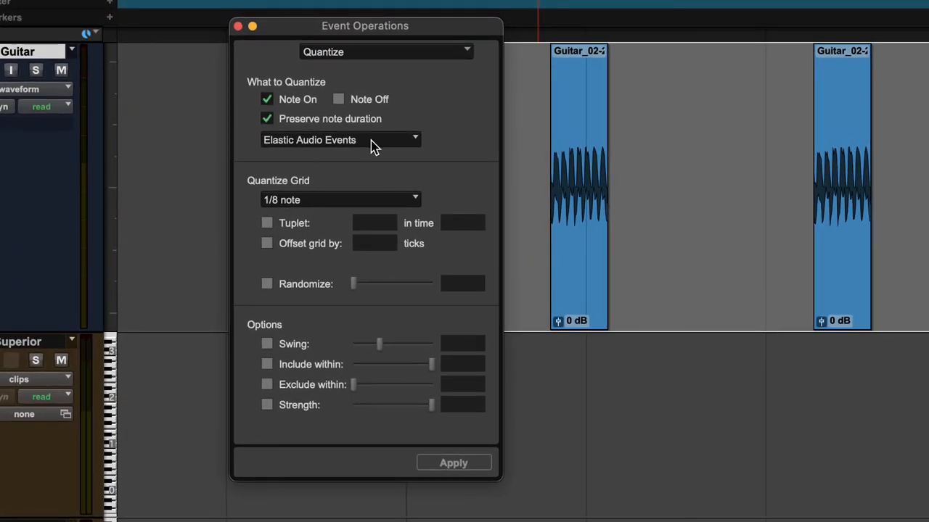
pyautogui.moveTo(327, 137)
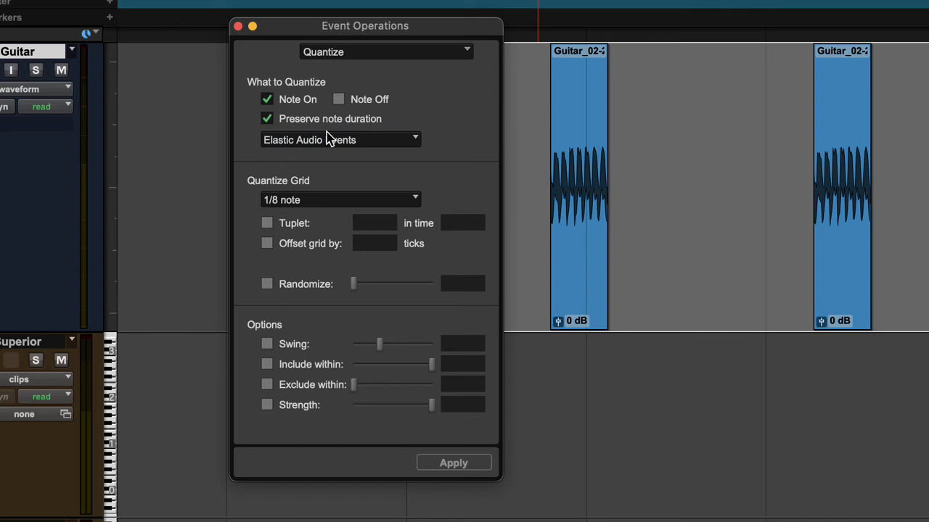
pyautogui.moveTo(274, 152)
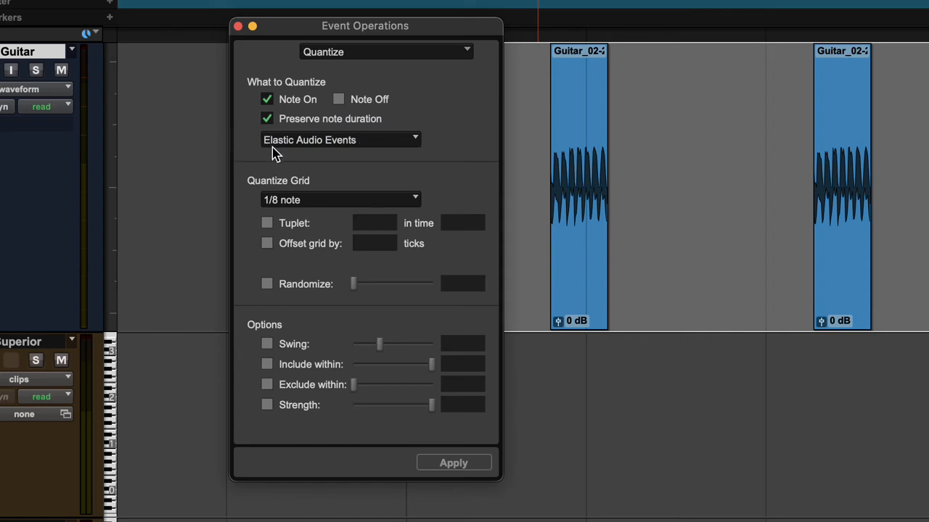
pyautogui.click(339, 140)
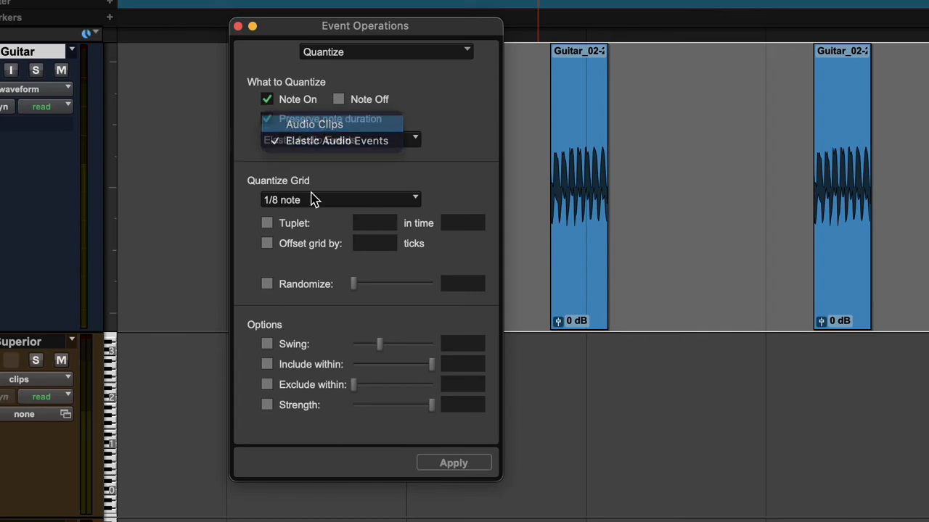
pyautogui.click(313, 125)
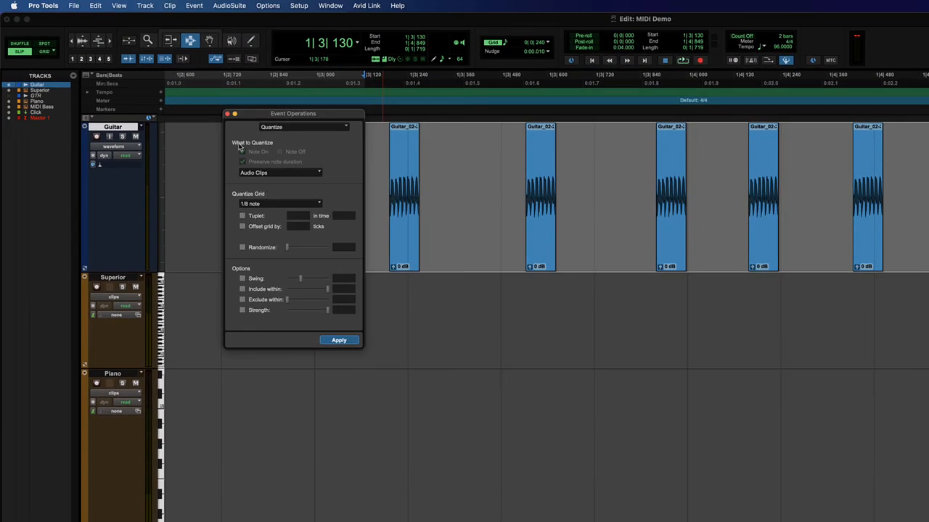
pyautogui.moveTo(241, 174)
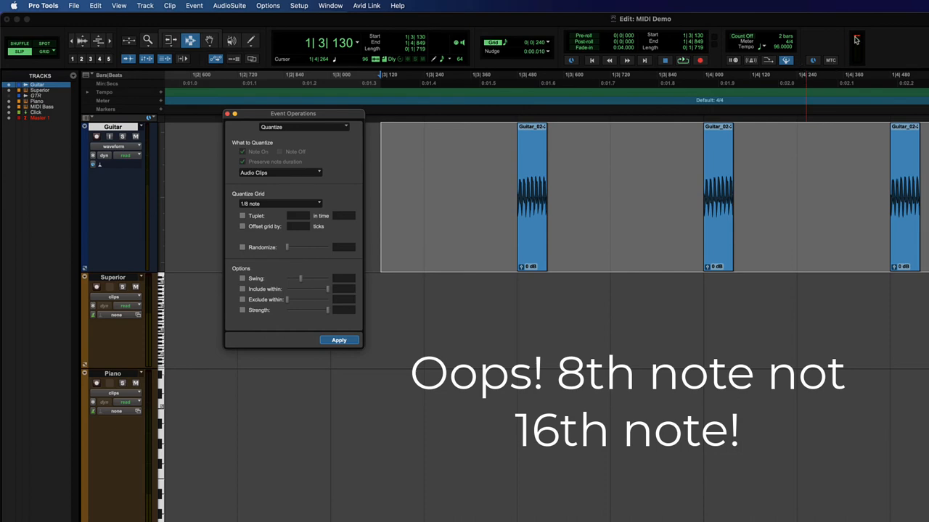
pyautogui.click(338, 339)
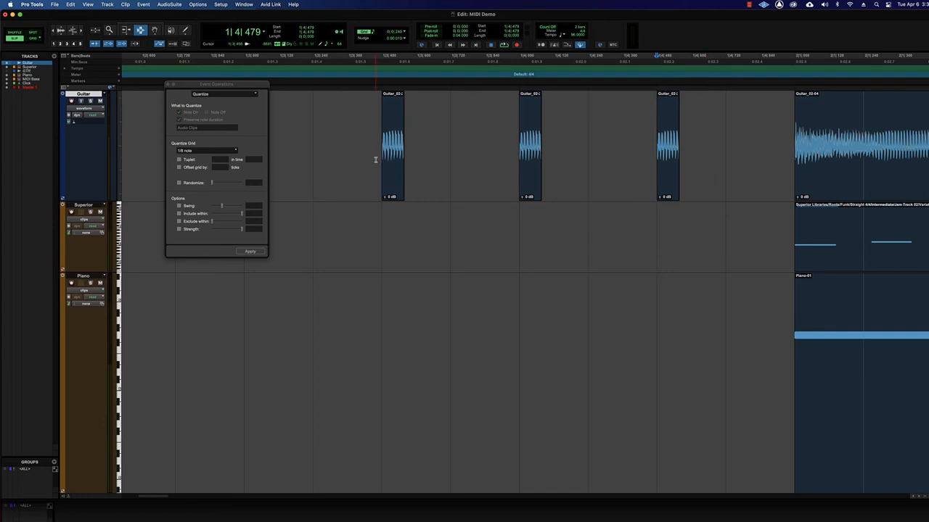
# Step: Undo the clip quantize to restore the continuous guitar recording and reopen the What to Quantize choice
pyautogui.press('cmd+z')
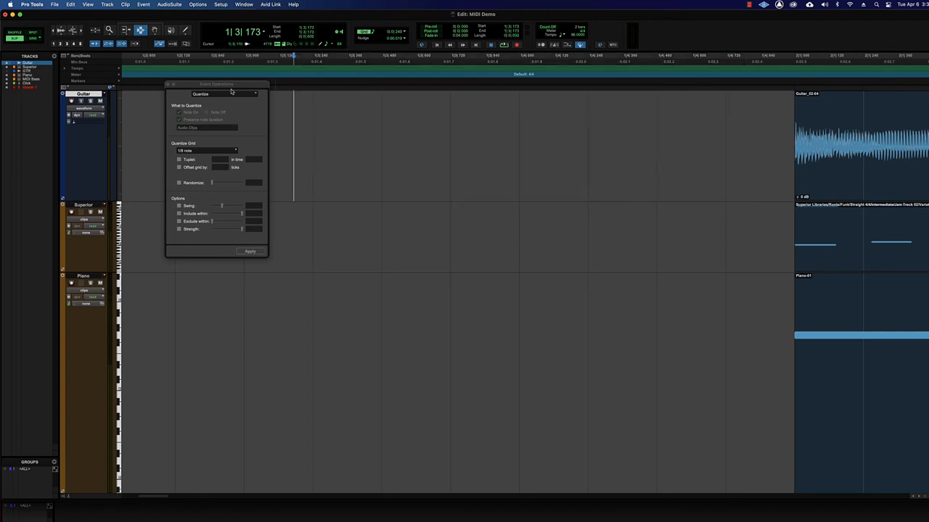
pyautogui.moveTo(216, 84); pyautogui.dragTo(313, 156)
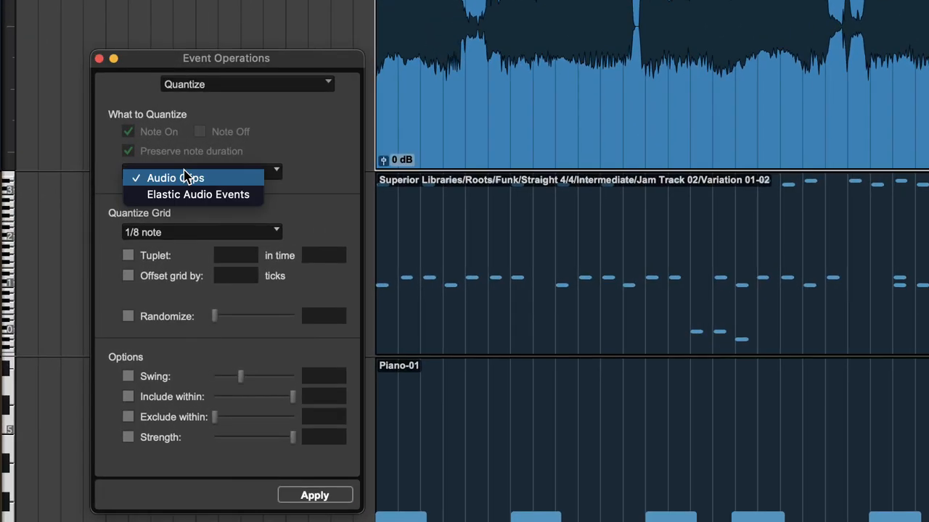
# Step: Target Elastic Audio Events and show the guitar track's transients in Warp view
pyautogui.click(198, 195)
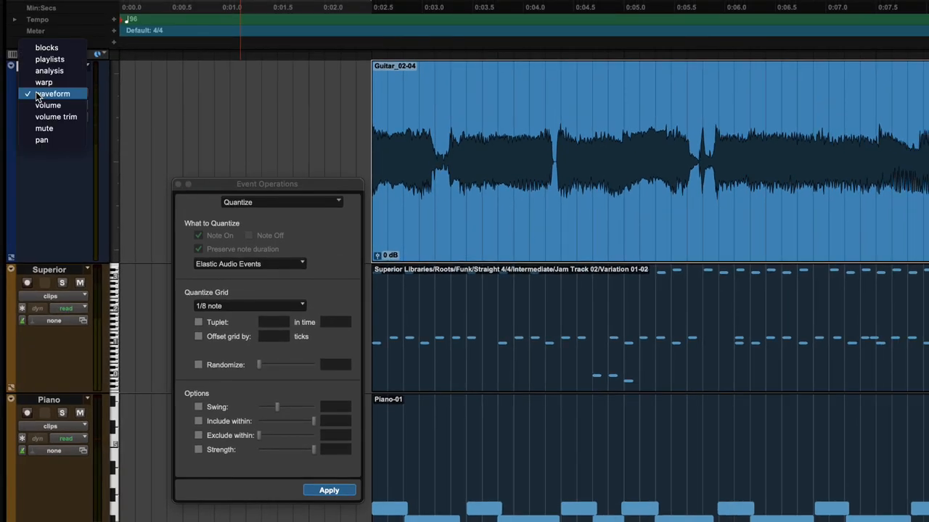
pyautogui.moveTo(50, 70)
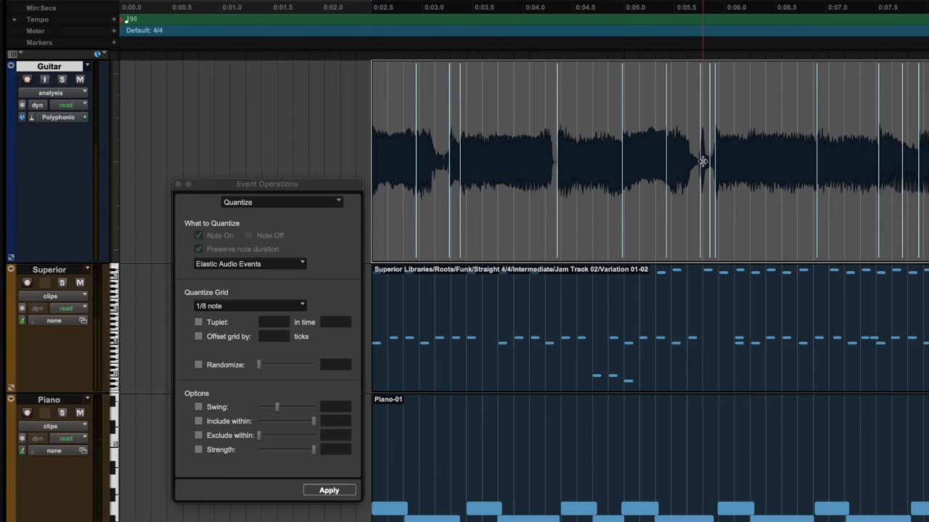
pyautogui.click(49, 92)
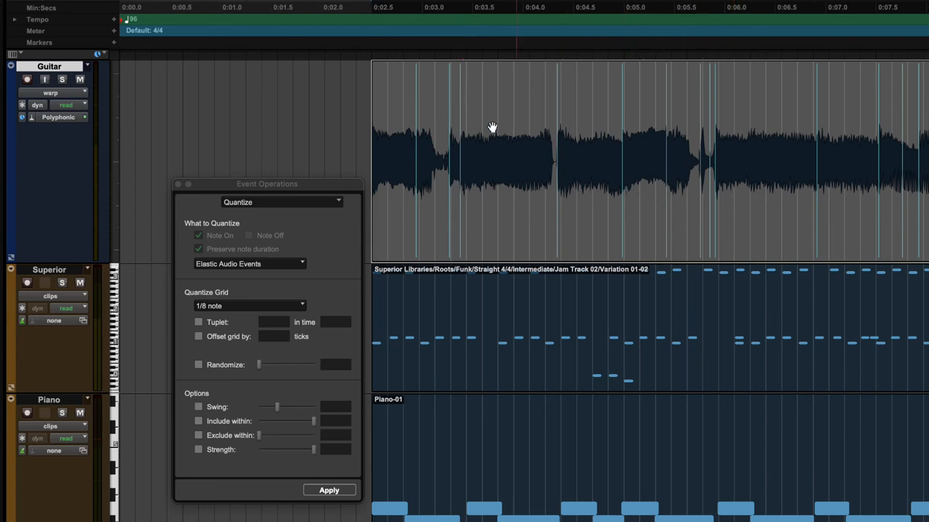
pyautogui.click(249, 305)
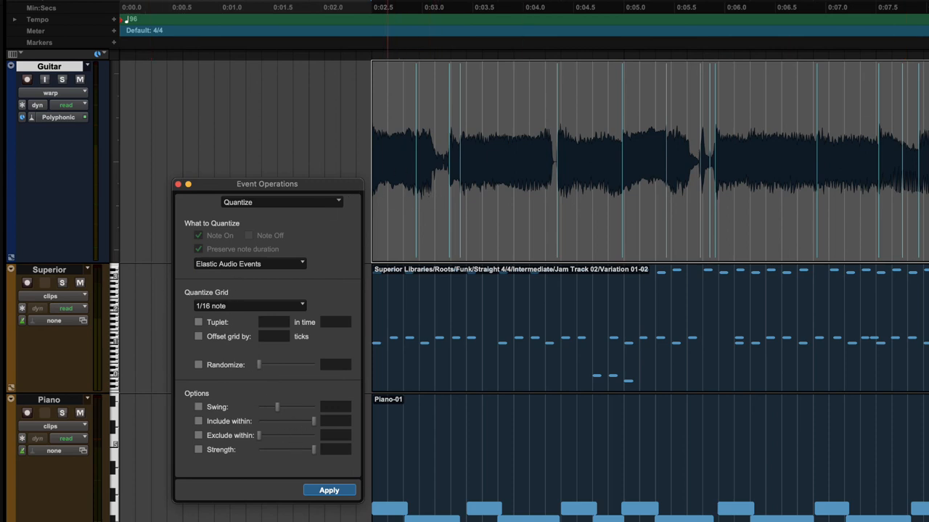
# Step: Apply the 1/16-note elastic audio quantize, undo to compare, and apply it again
pyautogui.click(328, 490)
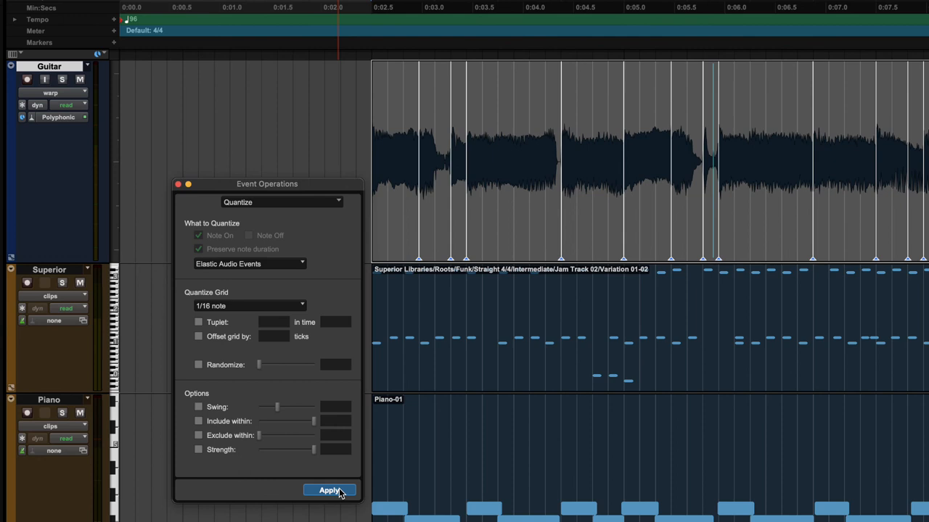
pyautogui.moveTo(369, 116)
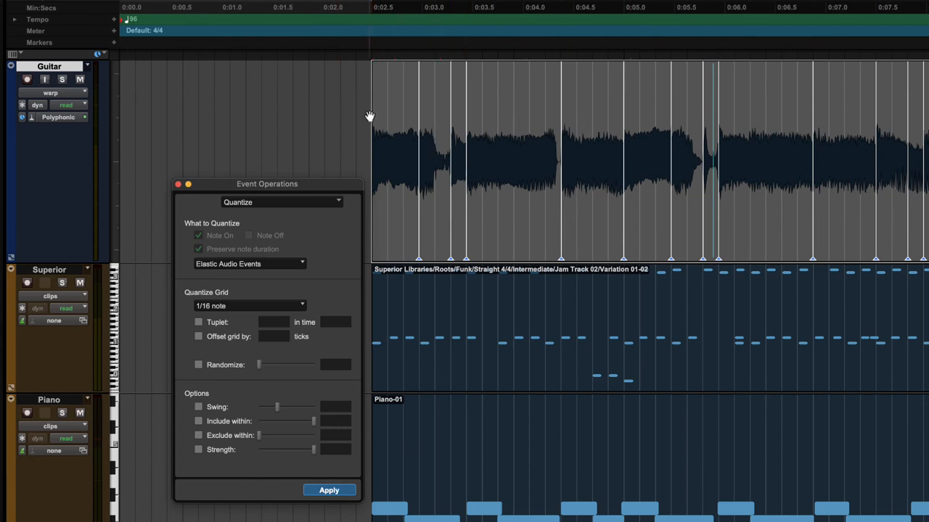
pyautogui.press('cmd+z')
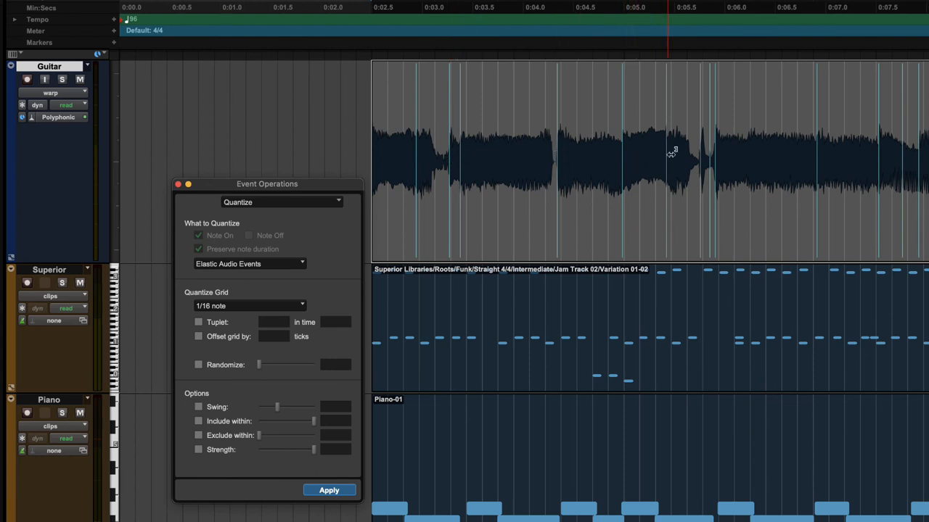
pyautogui.moveTo(244, 288)
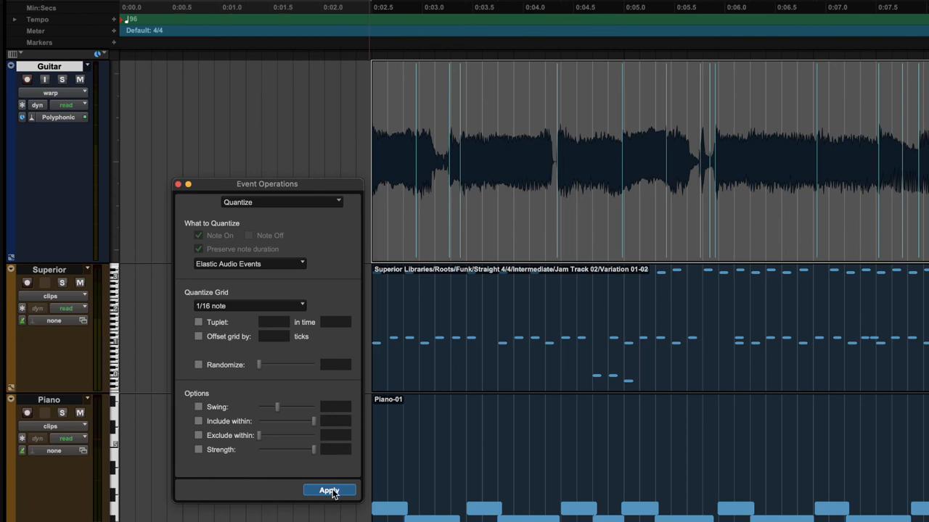
pyautogui.click(328, 490)
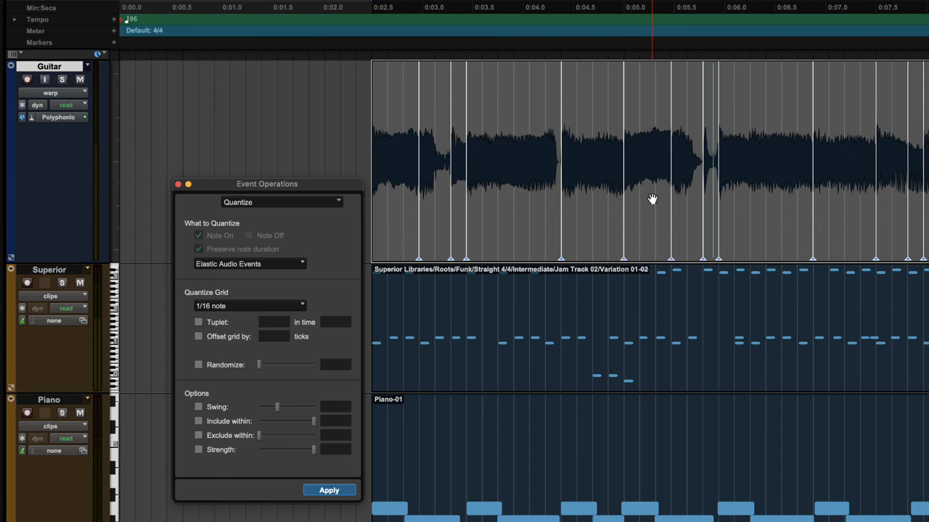
pyautogui.moveTo(354, 139)
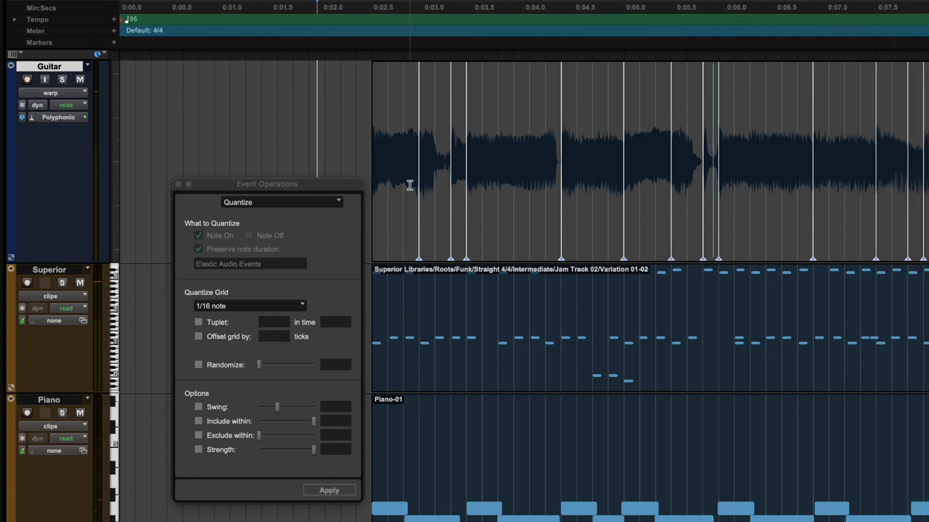
# Step: Undo, view the whole warp-marked guitar recording, and list the elastic audio algorithm choices
pyautogui.press('cmd+z')
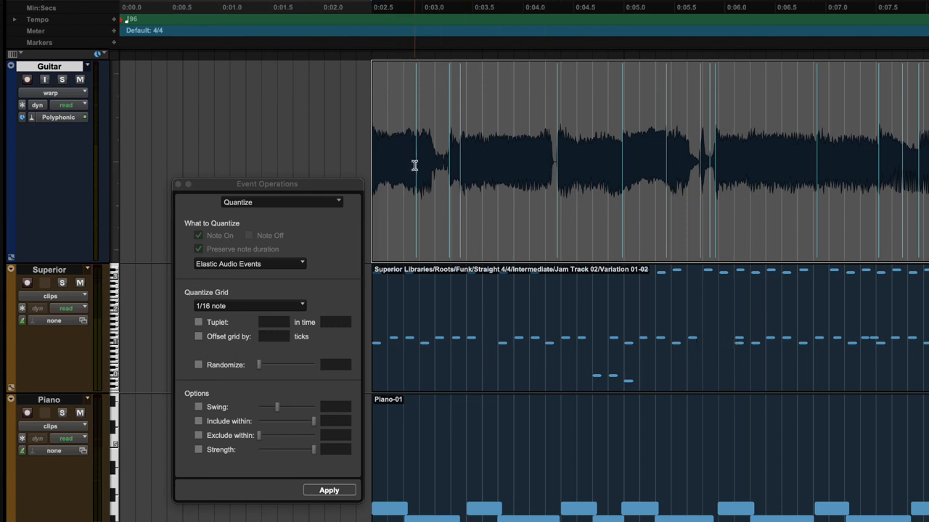
pyautogui.moveTo(579, 156)
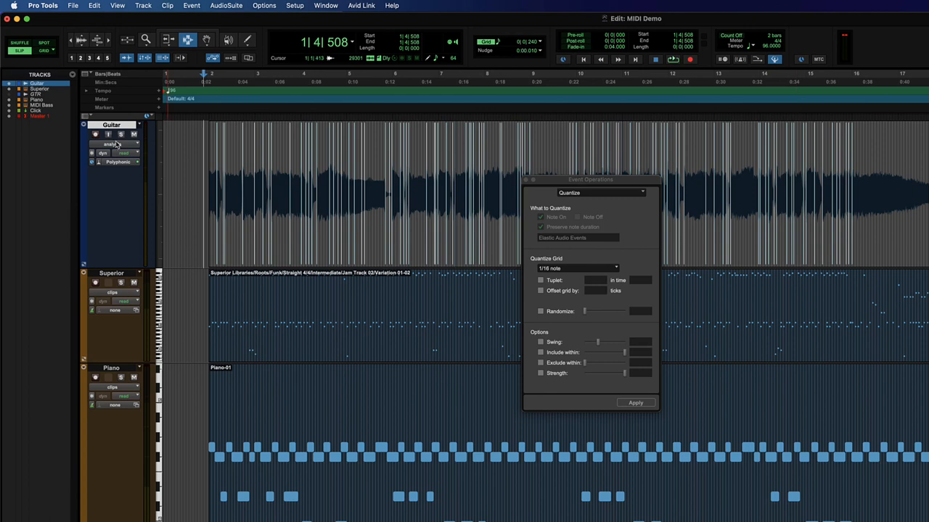
pyautogui.click(118, 162)
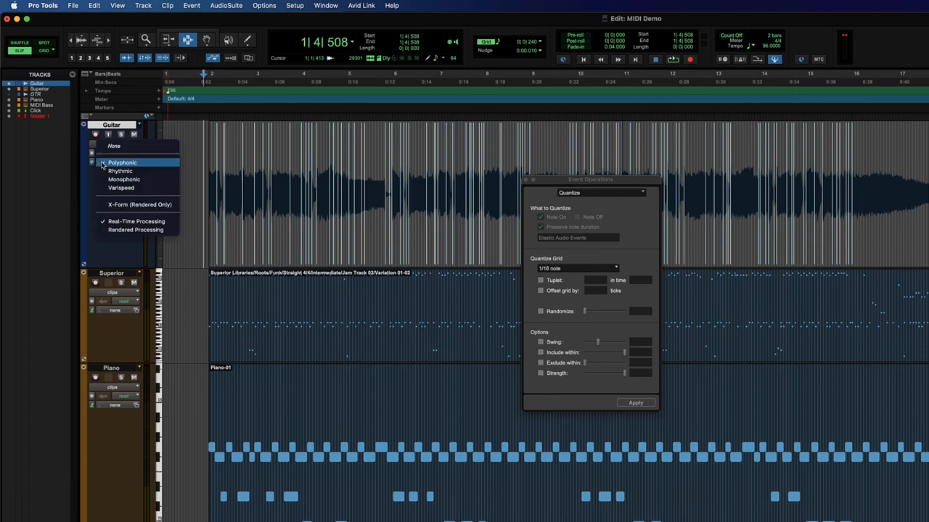